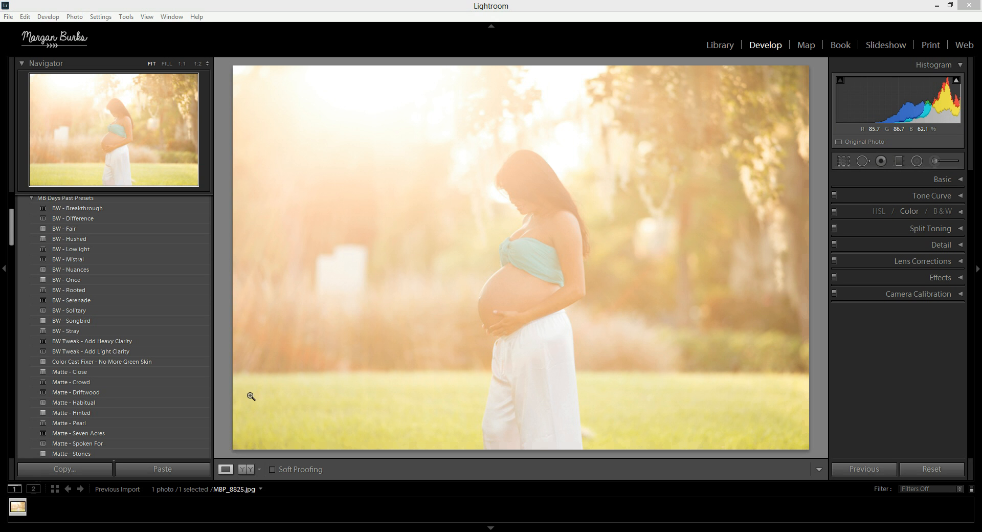
{"action": "mouse_move", "coordinate": [456, 265]}
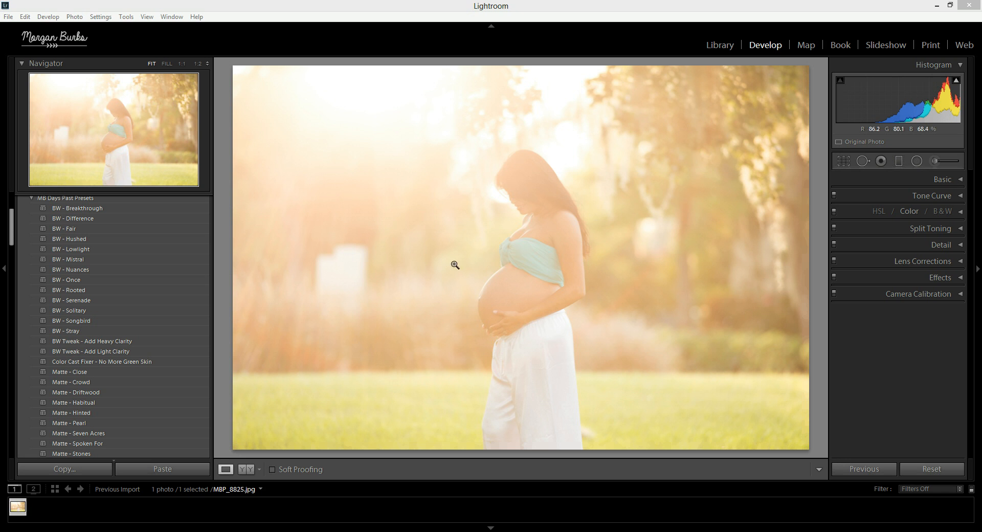
{"action": "mouse_move", "coordinate": [587, 370]}
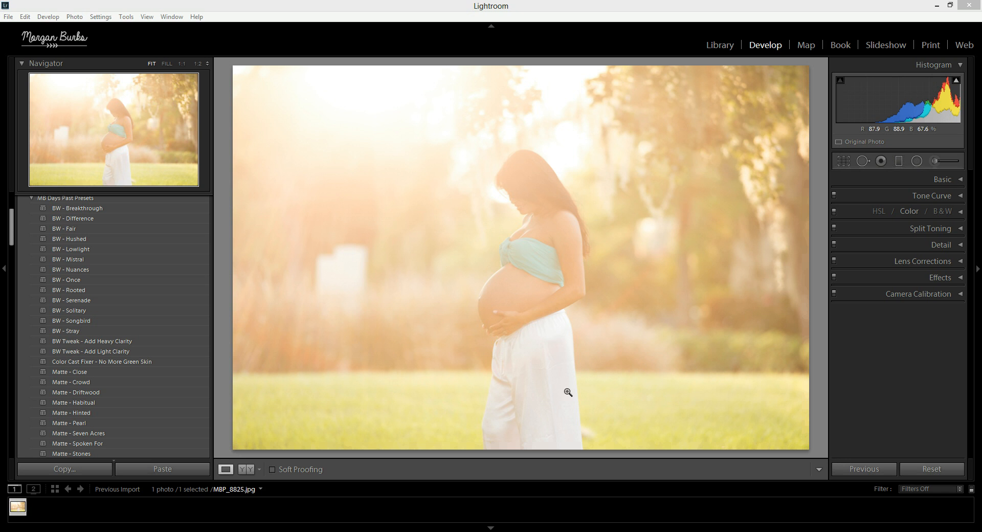
{"action": "mouse_move", "coordinate": [687, 240]}
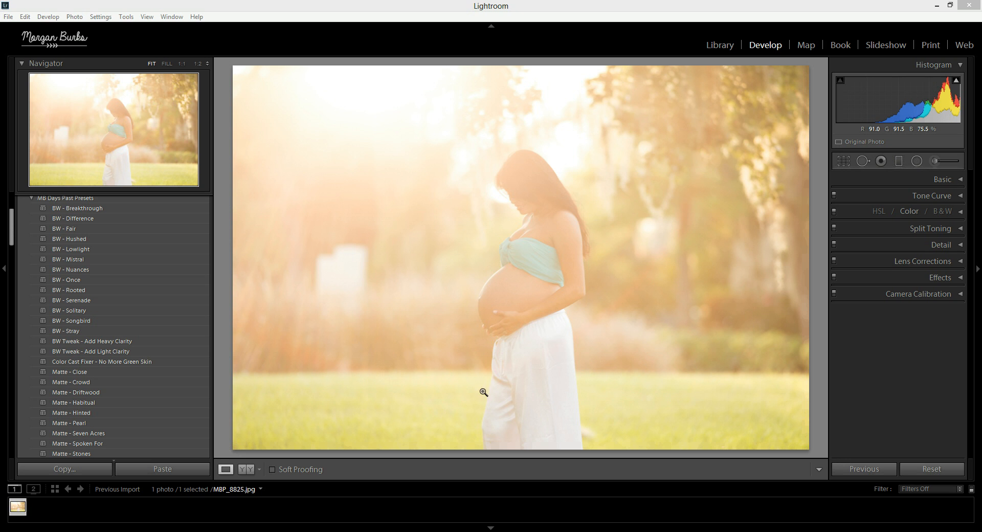
{"action": "mouse_move", "coordinate": [649, 349]}
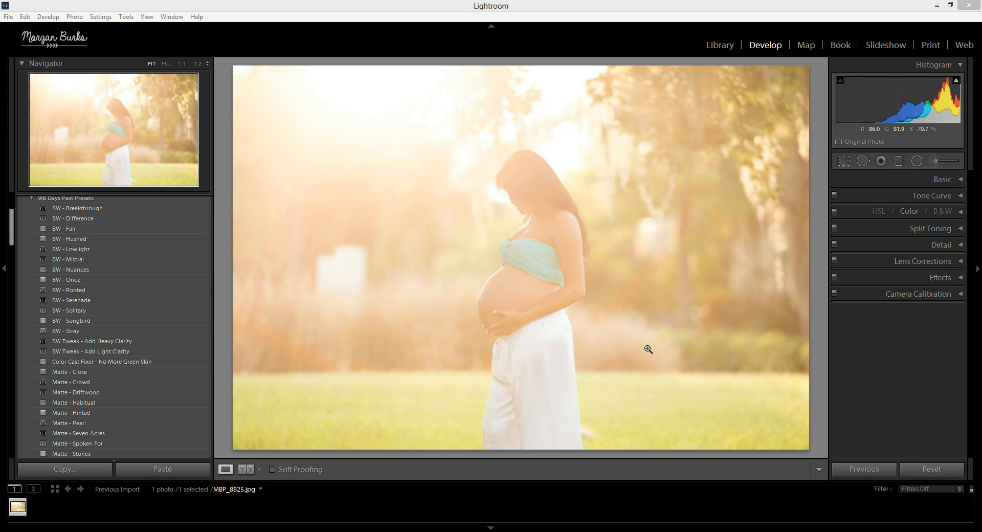
{"action": "mouse_move", "coordinate": [598, 216]}
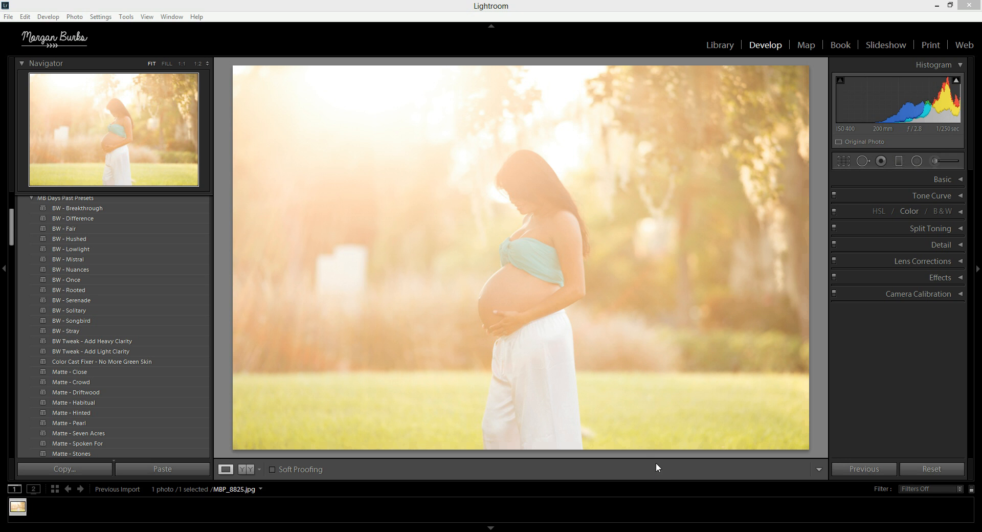
{"action": "mouse_move", "coordinate": [642, 322]}
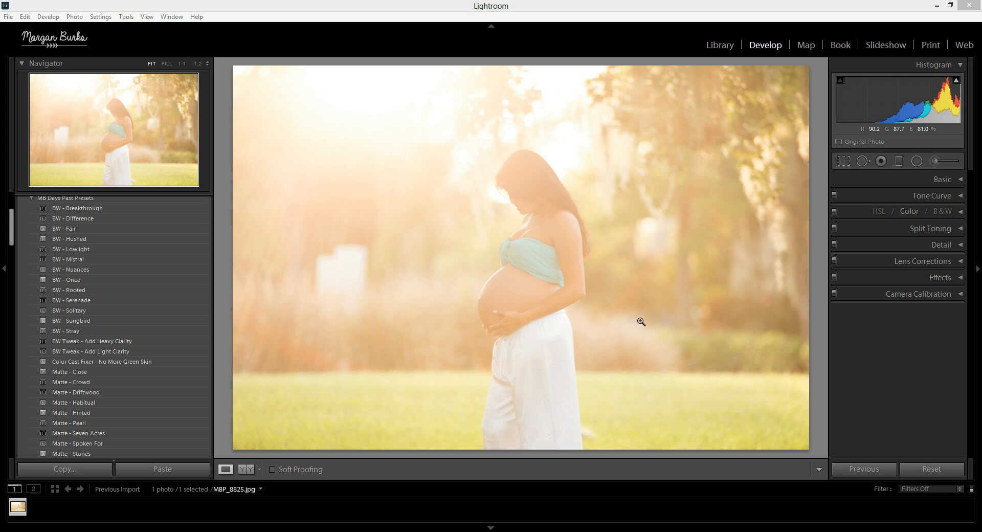
{"action": "mouse_move", "coordinate": [716, 263]}
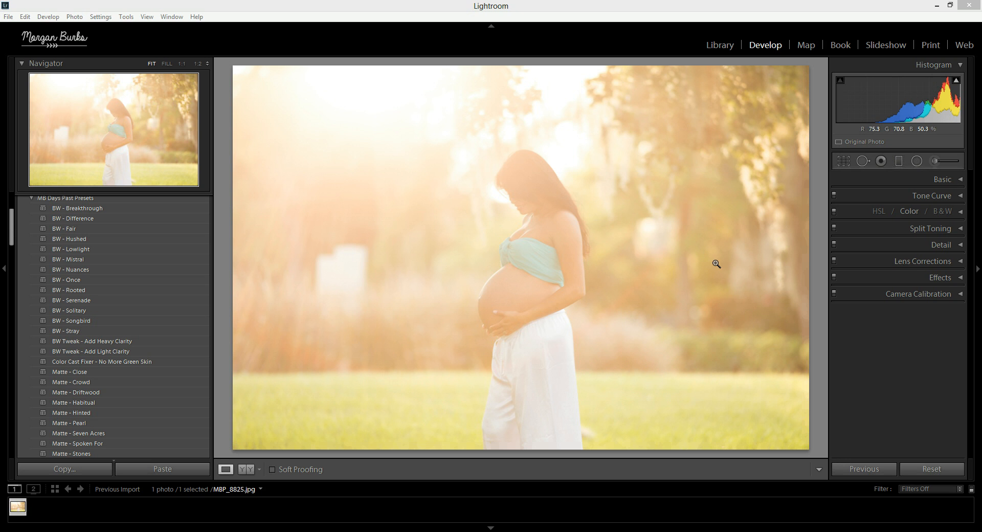
{"action": "mouse_move", "coordinate": [295, 215]}
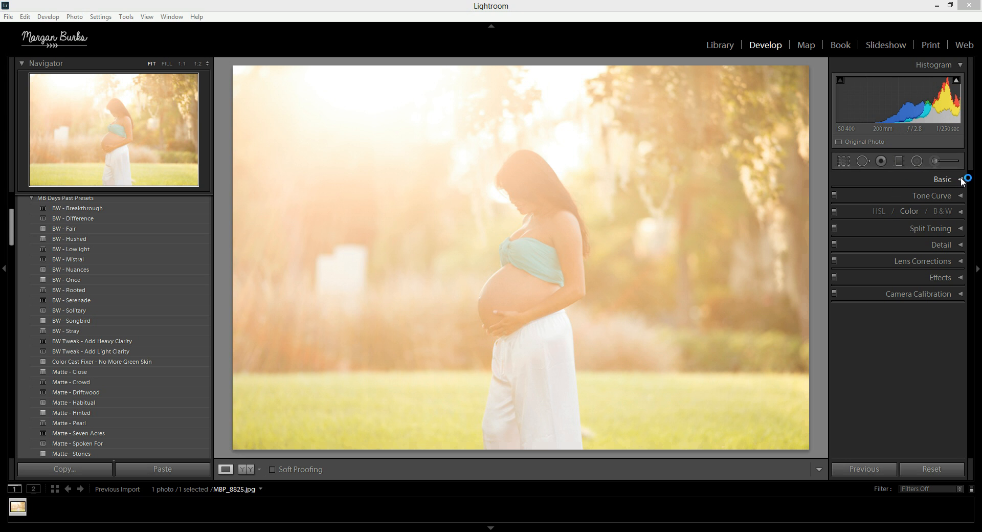
{"action": "mouse_move", "coordinate": [969, 195]}
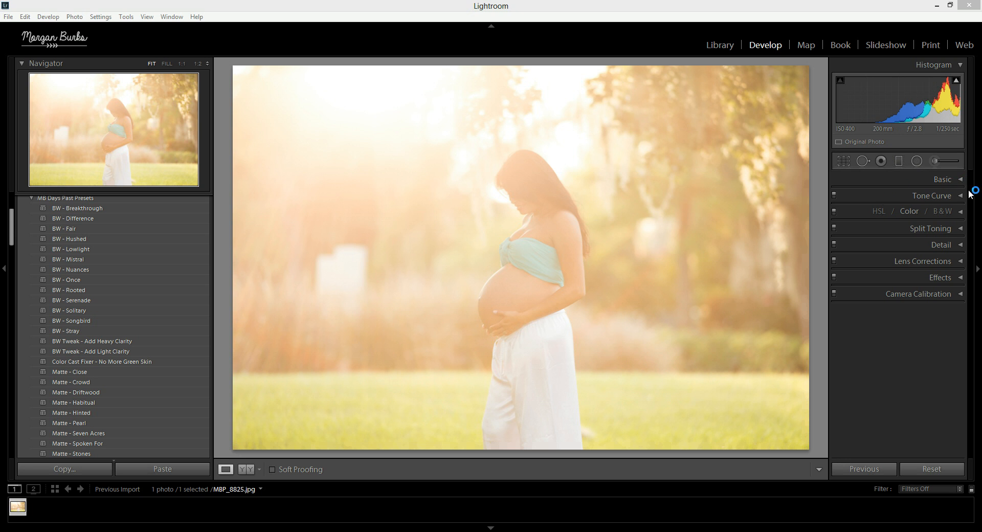
- Expand the Basic panel to reveal white balance, tone and presence adjustments
{"action": "left_click", "coordinate": [942, 179]}
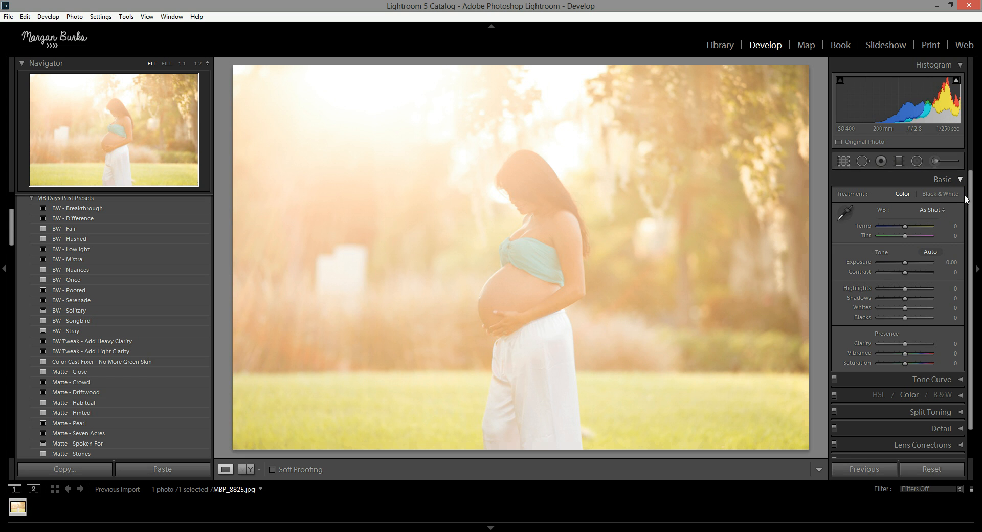
{"action": "mouse_move", "coordinate": [657, 290]}
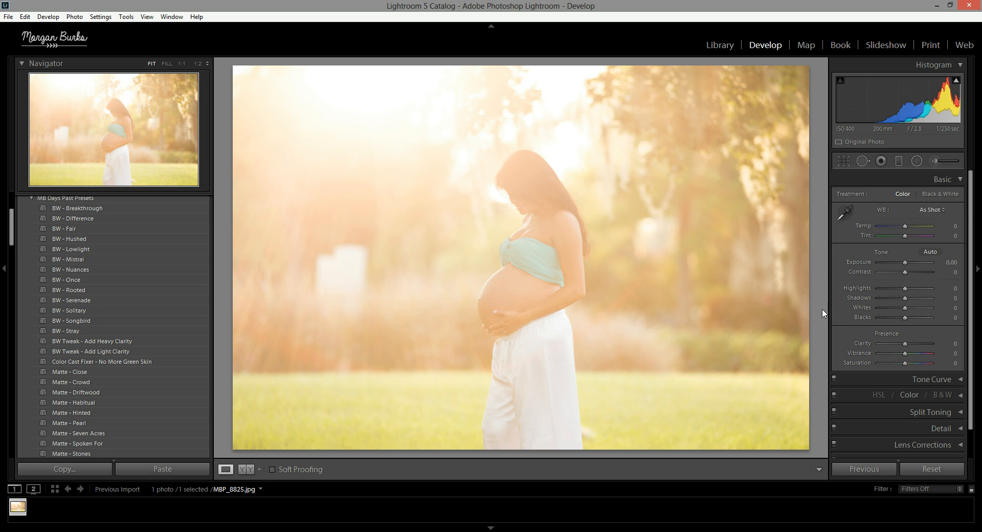
{"action": "mouse_move", "coordinate": [803, 286]}
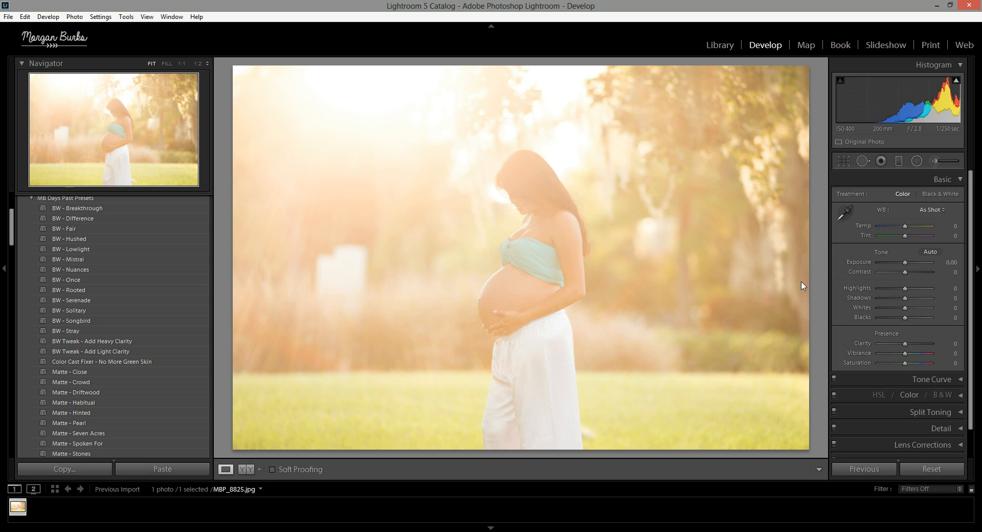
{"action": "mouse_move", "coordinate": [839, 297]}
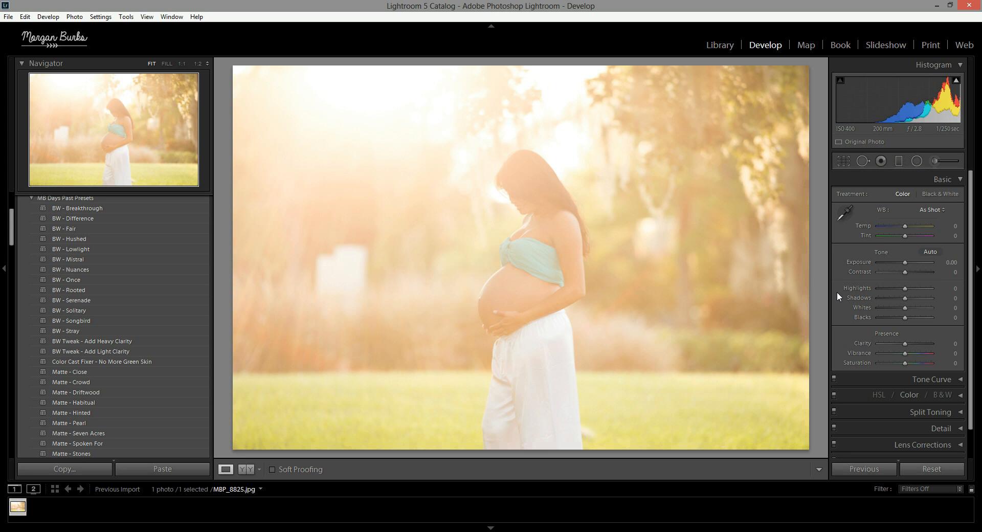
{"action": "mouse_move", "coordinate": [874, 289]}
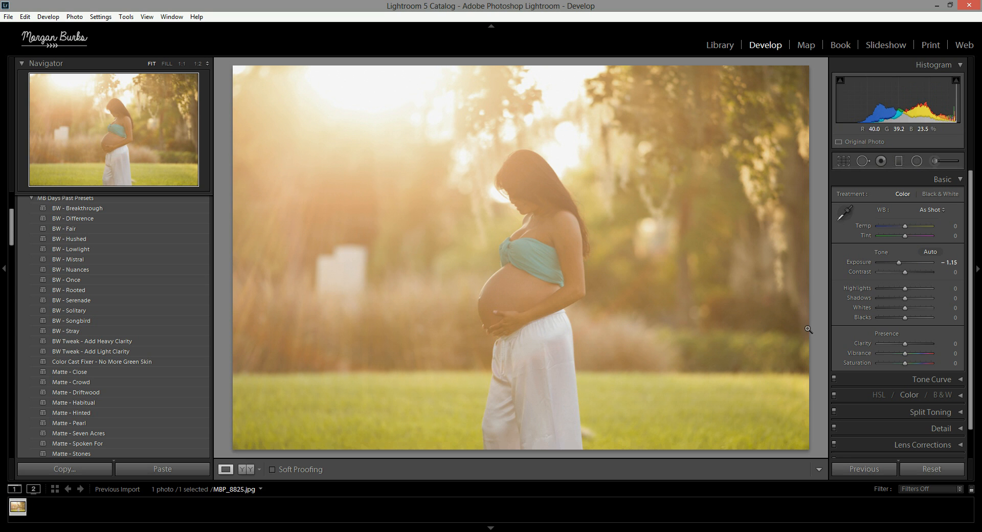
{"action": "mouse_move", "coordinate": [651, 351]}
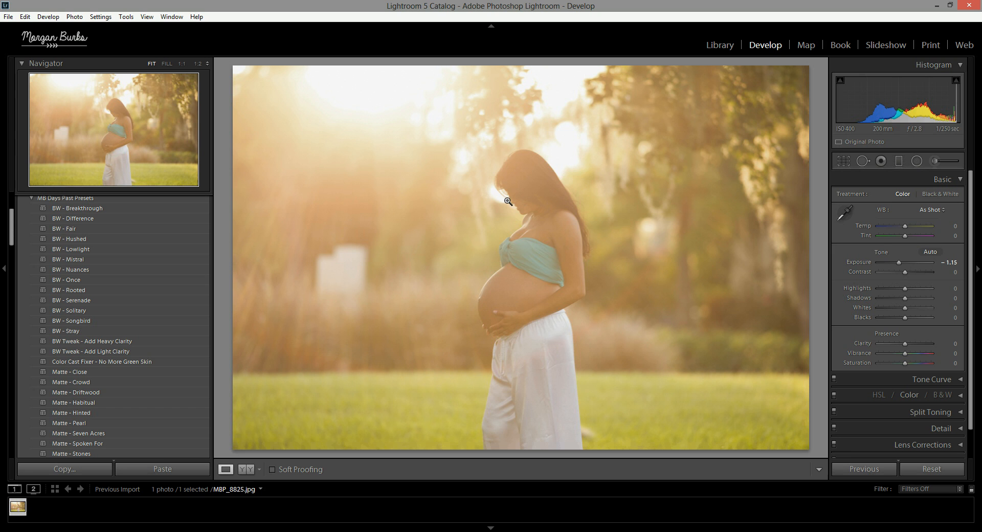
{"action": "mouse_move", "coordinate": [906, 329]}
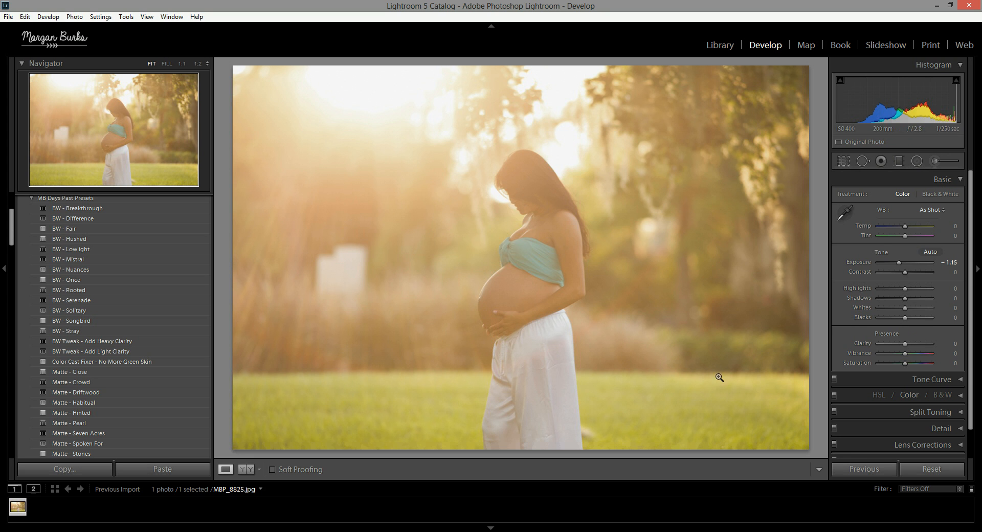
{"action": "mouse_move", "coordinate": [905, 317]}
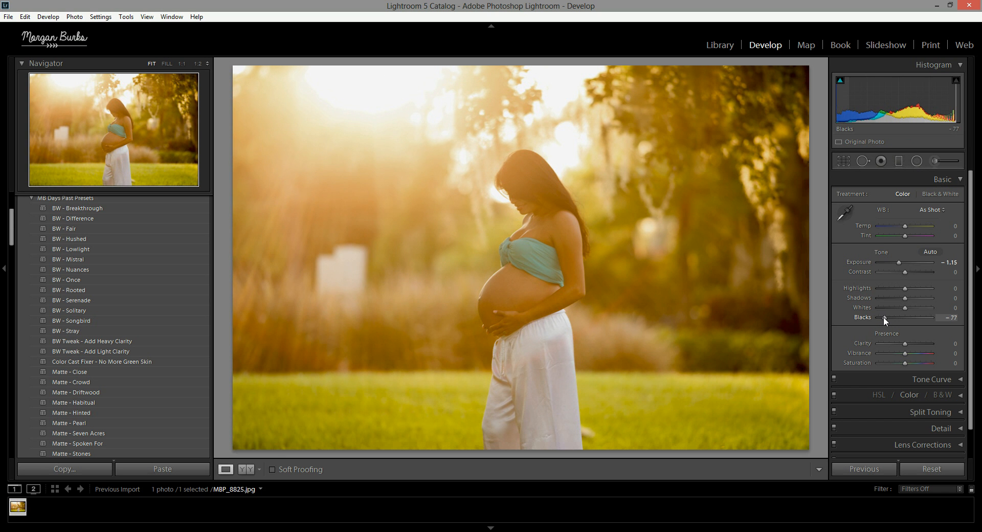
{"action": "mouse_move", "coordinate": [904, 279]}
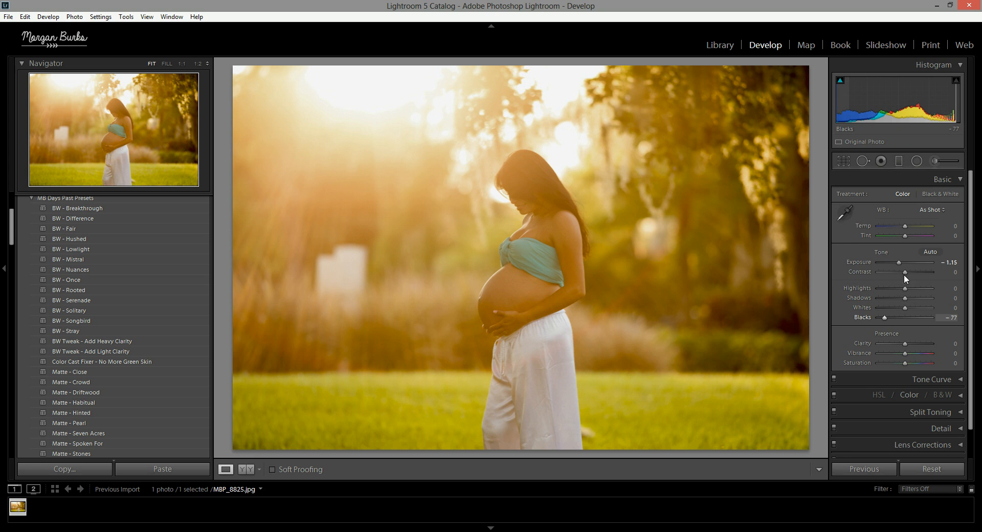
{"action": "mouse_move", "coordinate": [905, 236]}
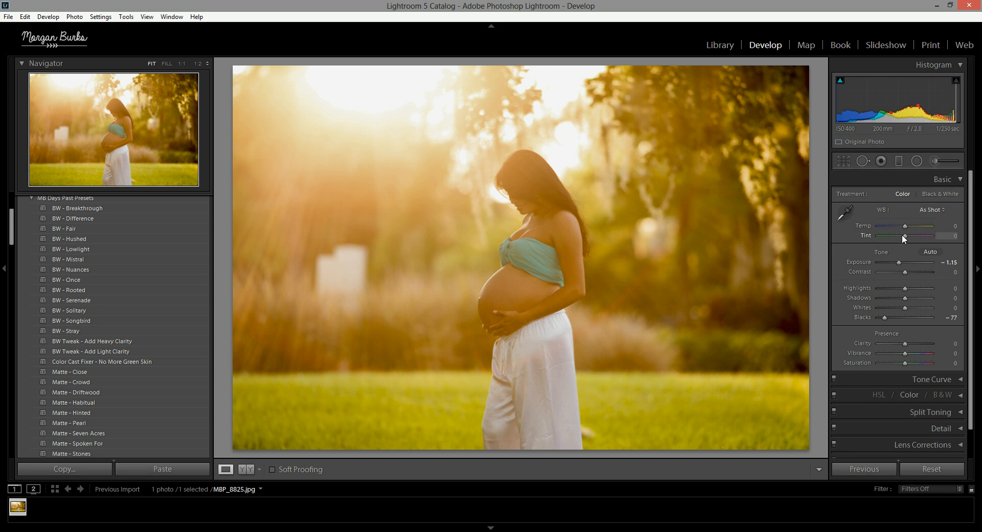
{"action": "mouse_move", "coordinate": [756, 232]}
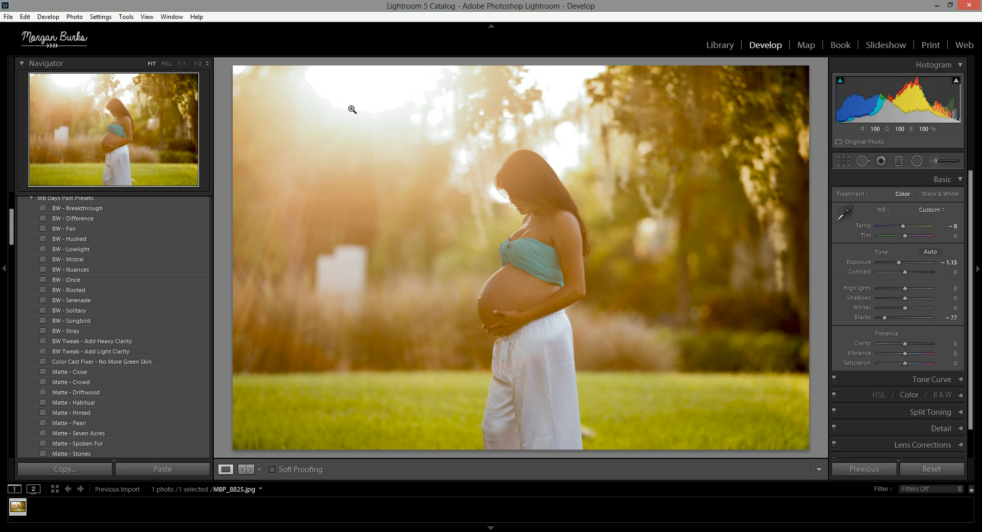
{"action": "mouse_move", "coordinate": [325, 82]}
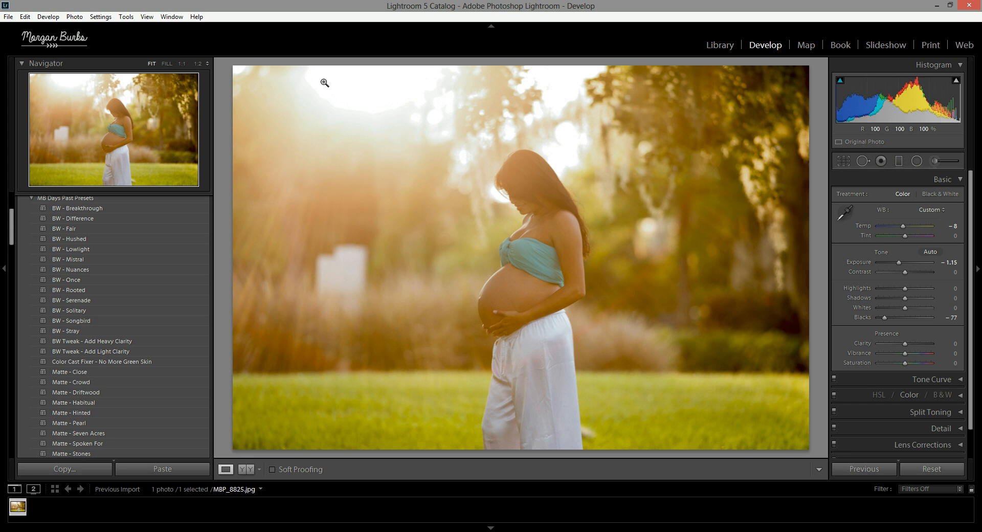
{"action": "mouse_move", "coordinate": [397, 154]}
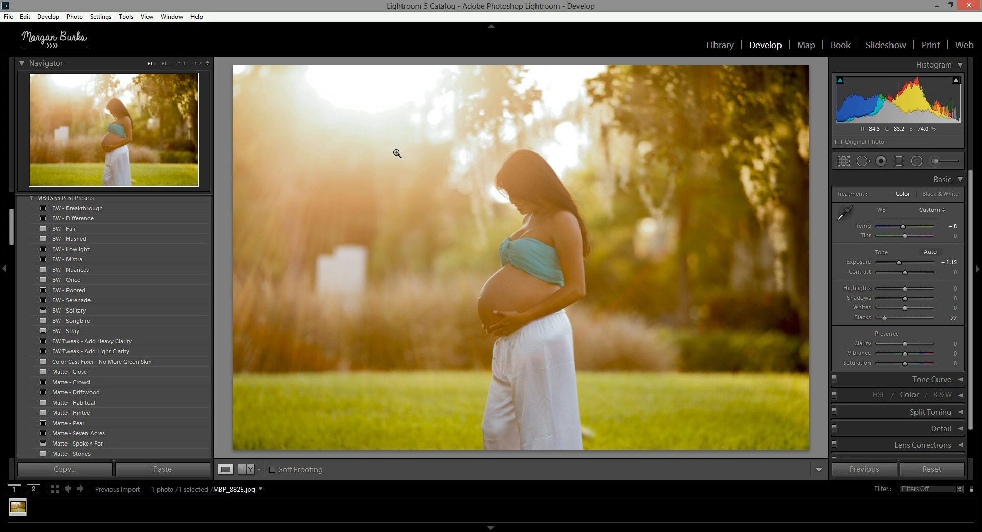
{"action": "mouse_move", "coordinate": [674, 238]}
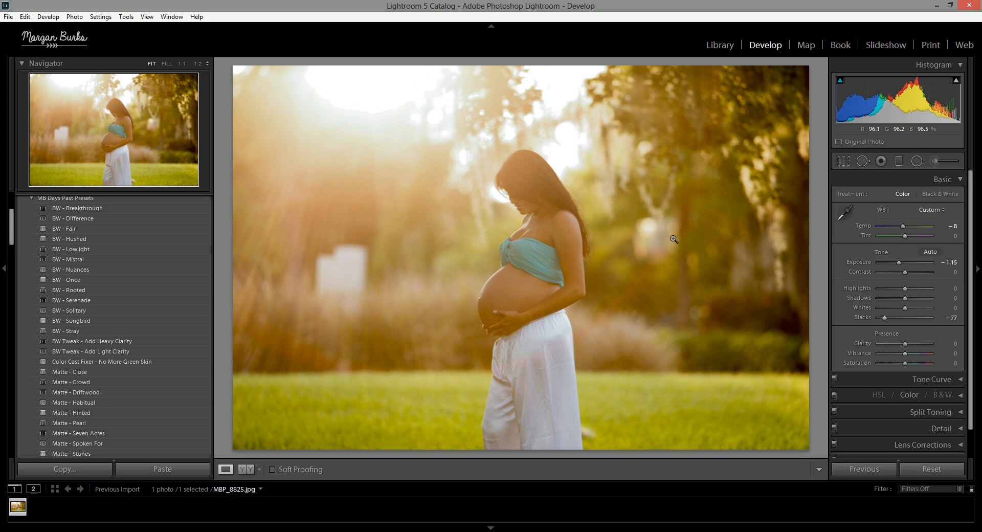
{"action": "mouse_move", "coordinate": [416, 143]}
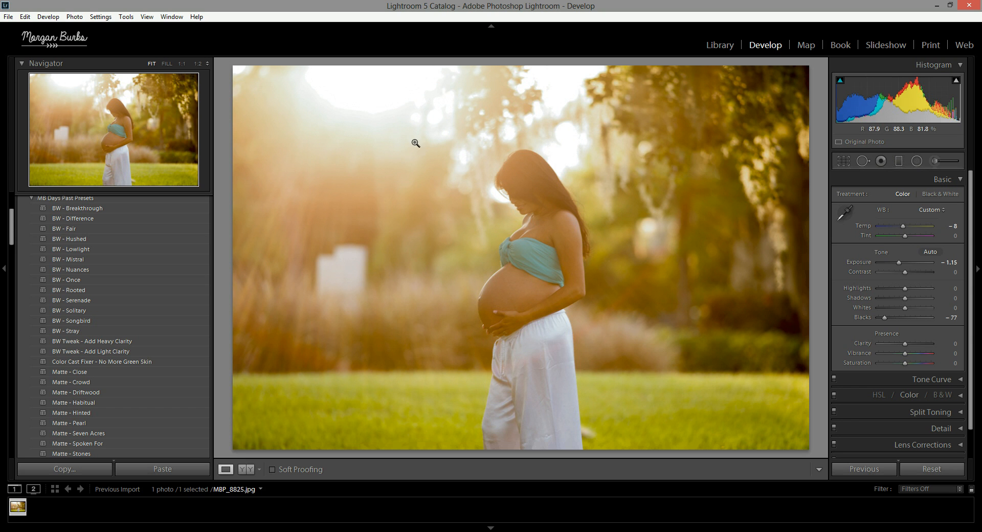
{"action": "mouse_move", "coordinate": [628, 242]}
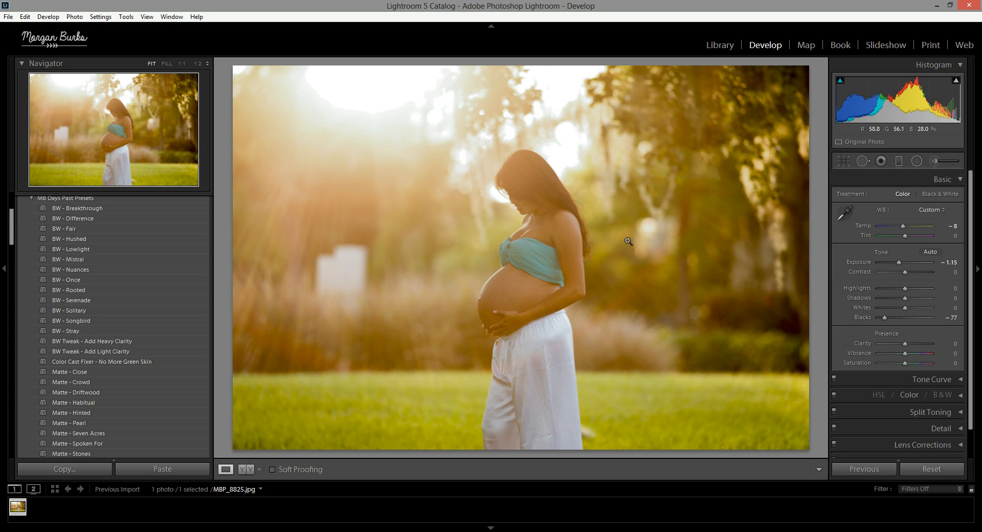
{"action": "mouse_move", "coordinate": [452, 104]}
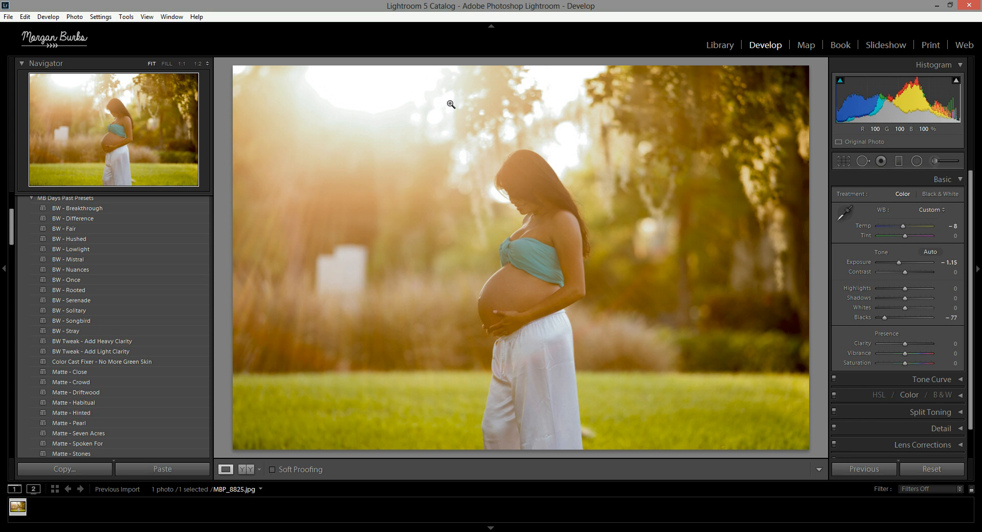
{"action": "mouse_move", "coordinate": [589, 296]}
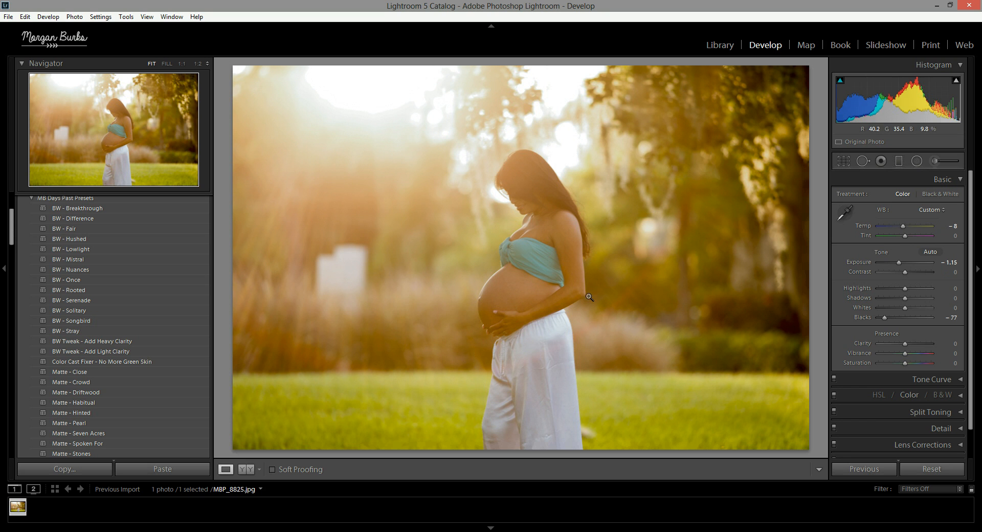
{"action": "mouse_move", "coordinate": [362, 100]}
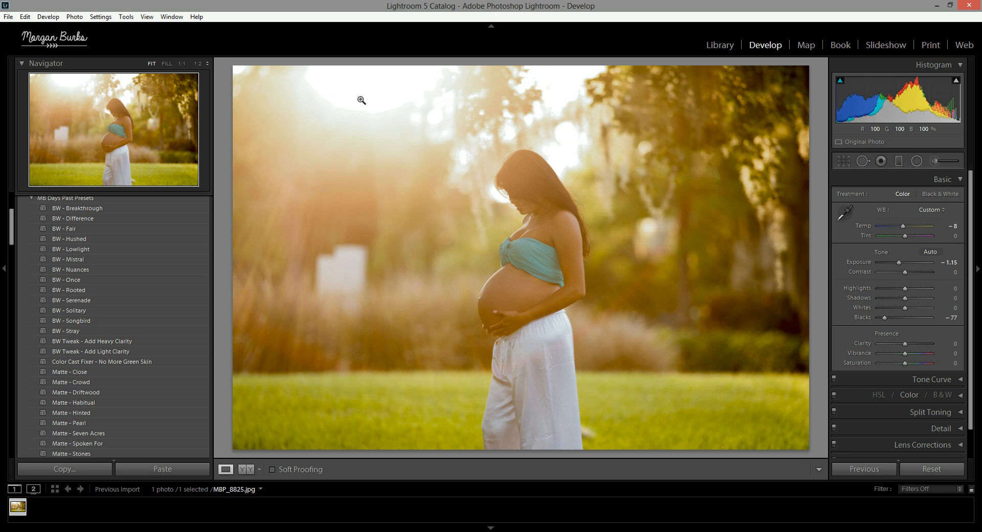
{"action": "mouse_move", "coordinate": [652, 192]}
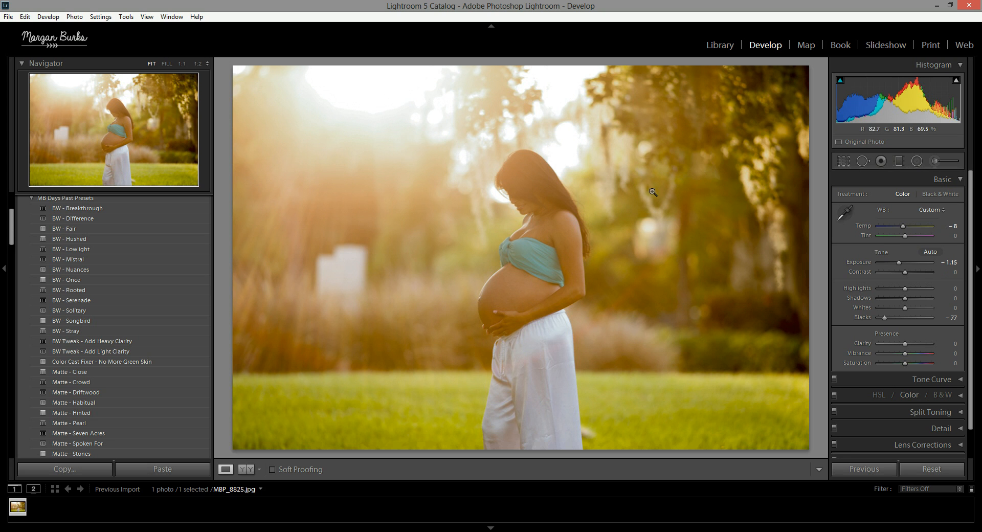
{"action": "mouse_move", "coordinate": [590, 212]}
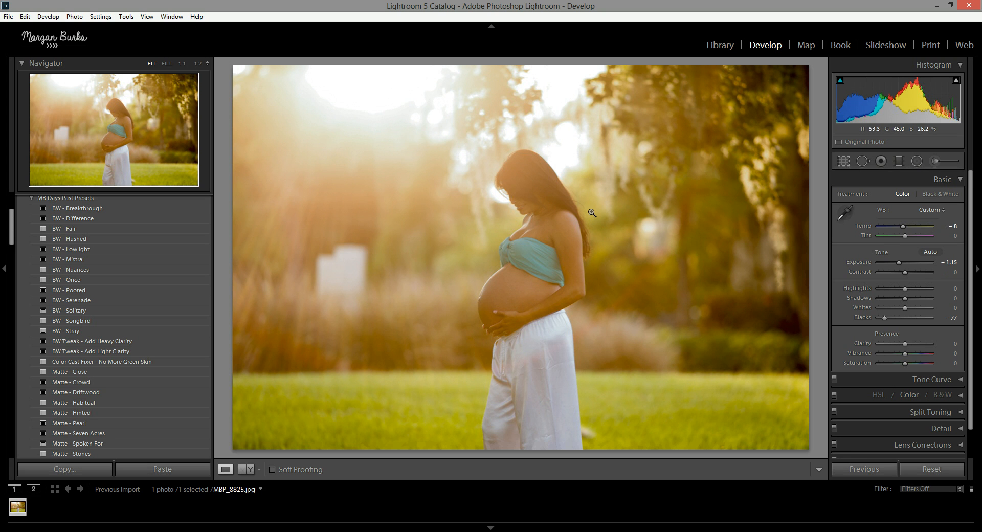
{"action": "mouse_move", "coordinate": [363, 100]}
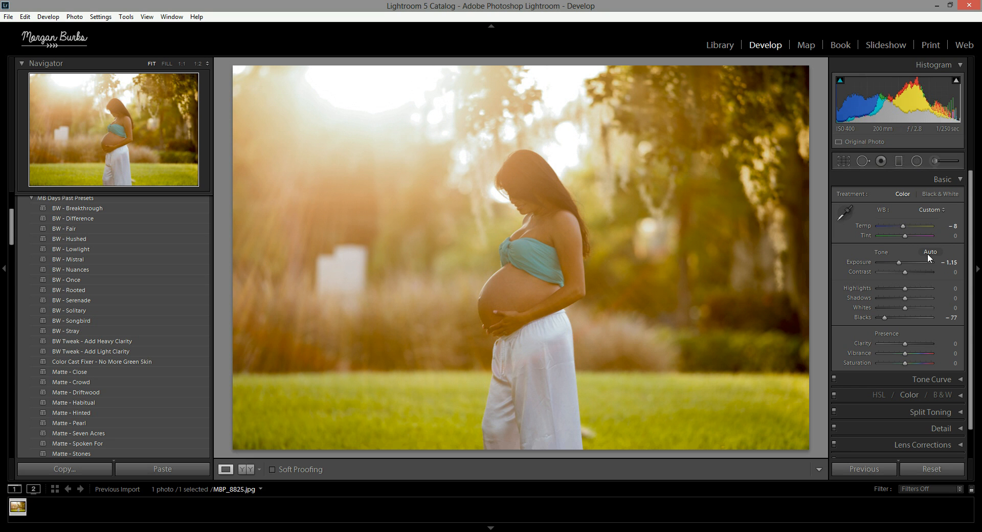
{"action": "mouse_move", "coordinate": [446, 102]}
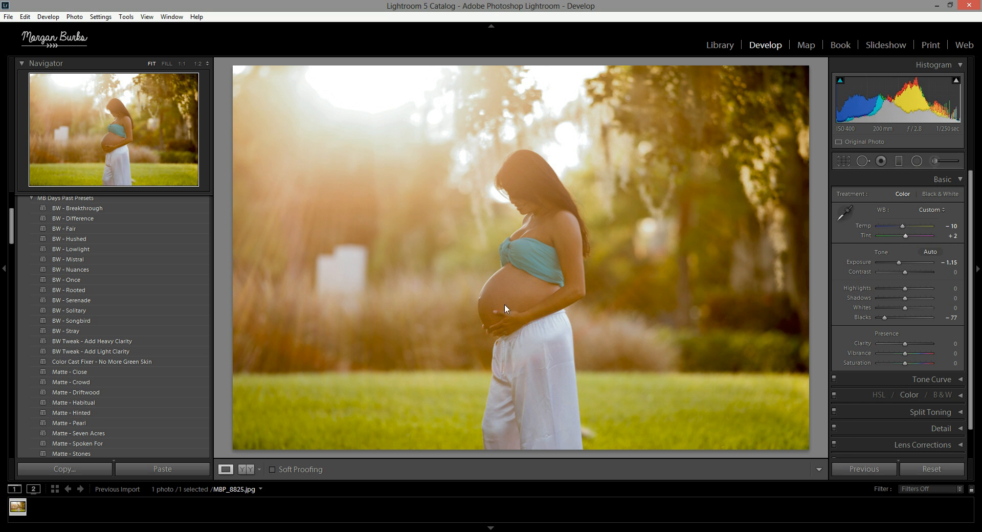
{"action": "mouse_move", "coordinate": [485, 363]}
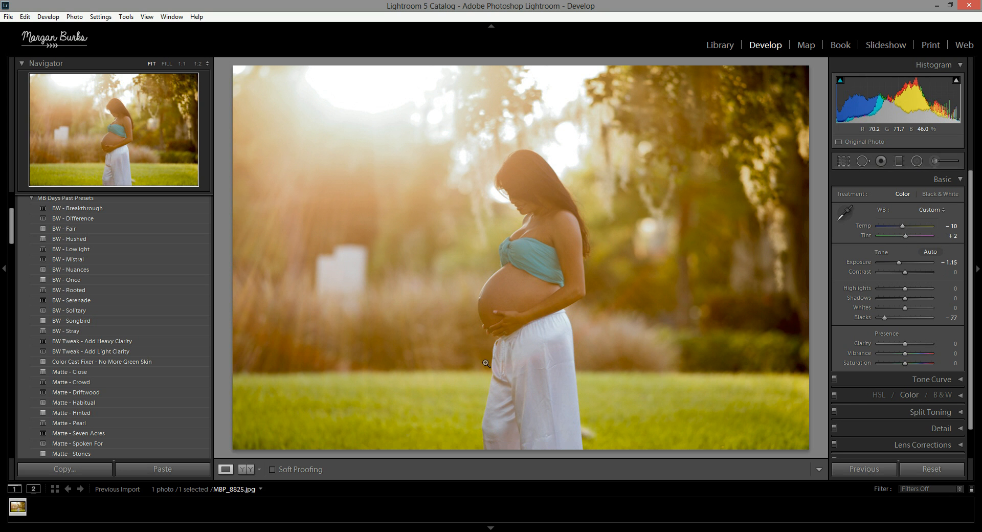
{"action": "mouse_move", "coordinate": [479, 401]}
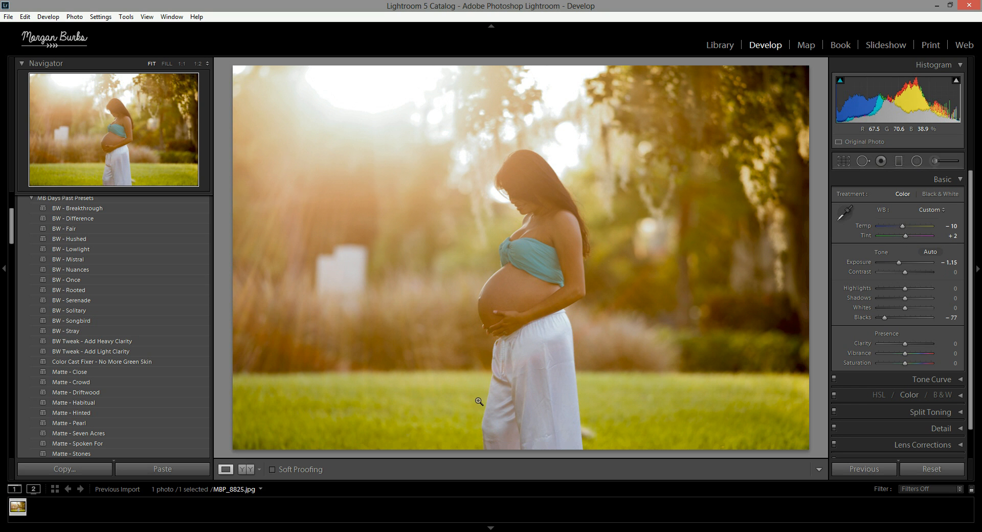
{"action": "mouse_move", "coordinate": [835, 323]}
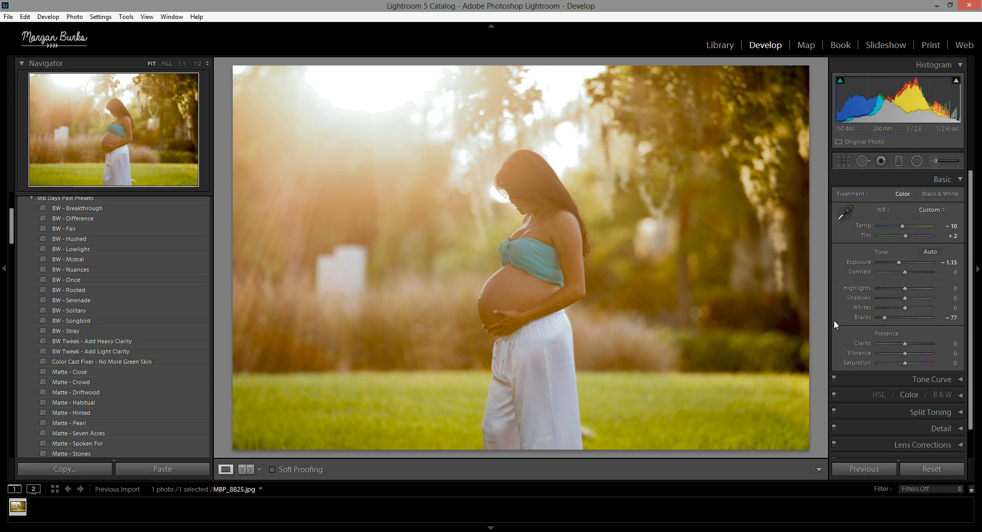
{"action": "mouse_move", "coordinate": [780, 409]}
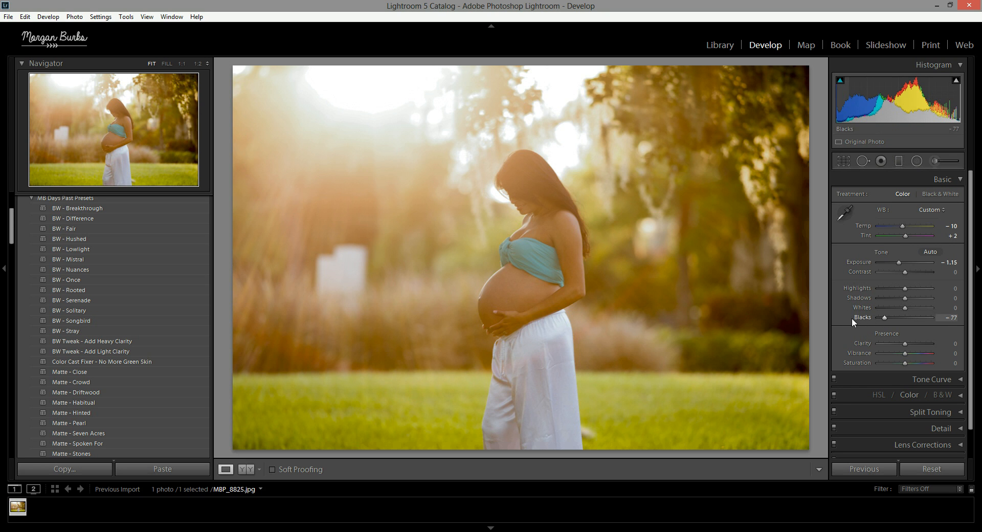
{"action": "mouse_move", "coordinate": [501, 282]}
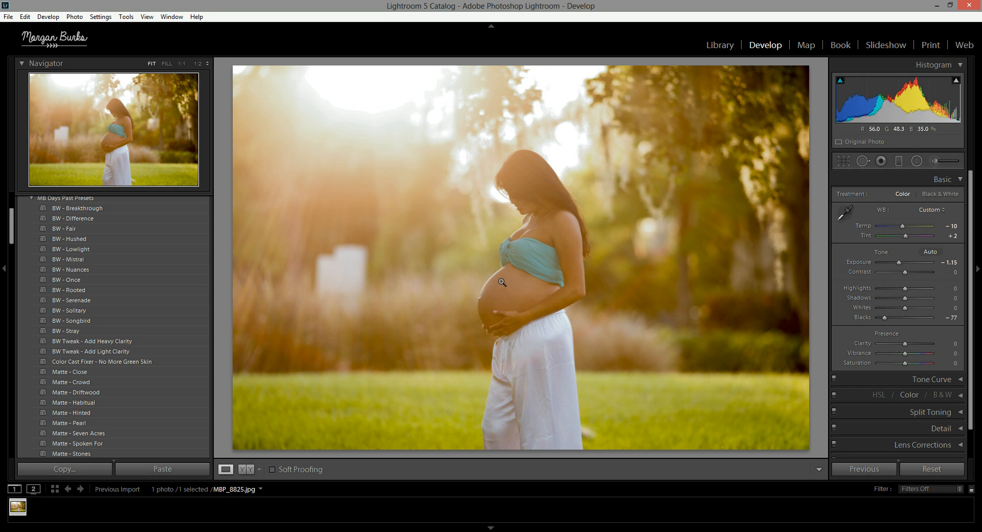
{"action": "mouse_move", "coordinate": [556, 231]}
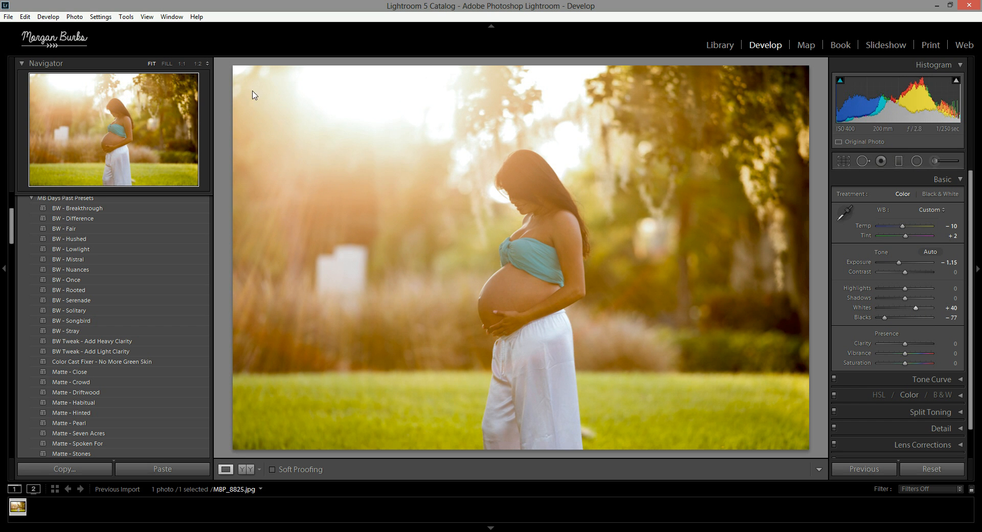
{"action": "mouse_move", "coordinate": [613, 363]}
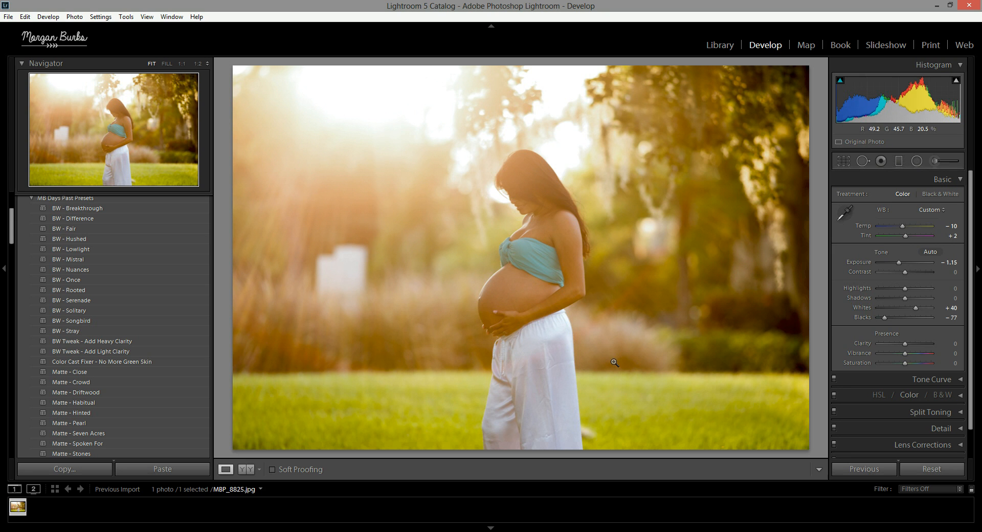
{"action": "mouse_move", "coordinate": [845, 369]}
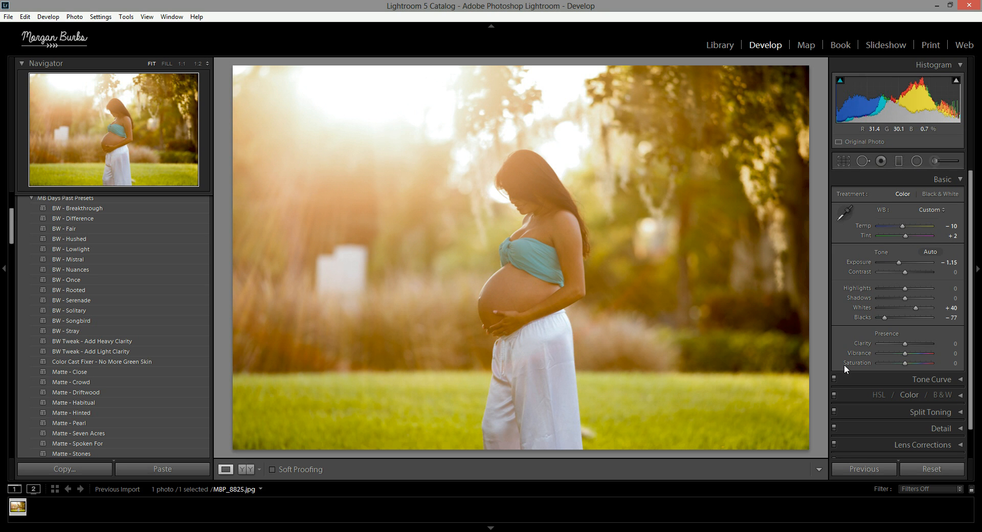
{"action": "mouse_move", "coordinate": [557, 292]}
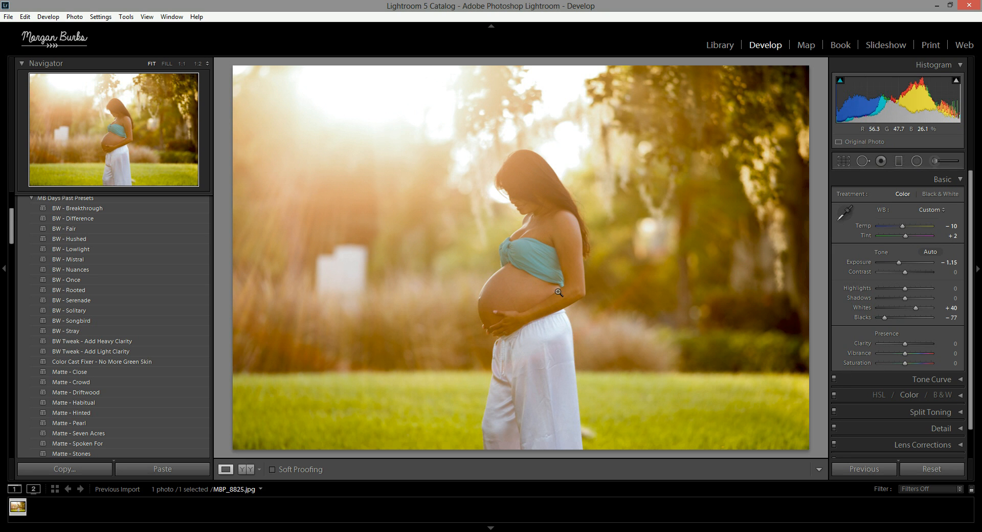
{"action": "mouse_move", "coordinate": [605, 317]}
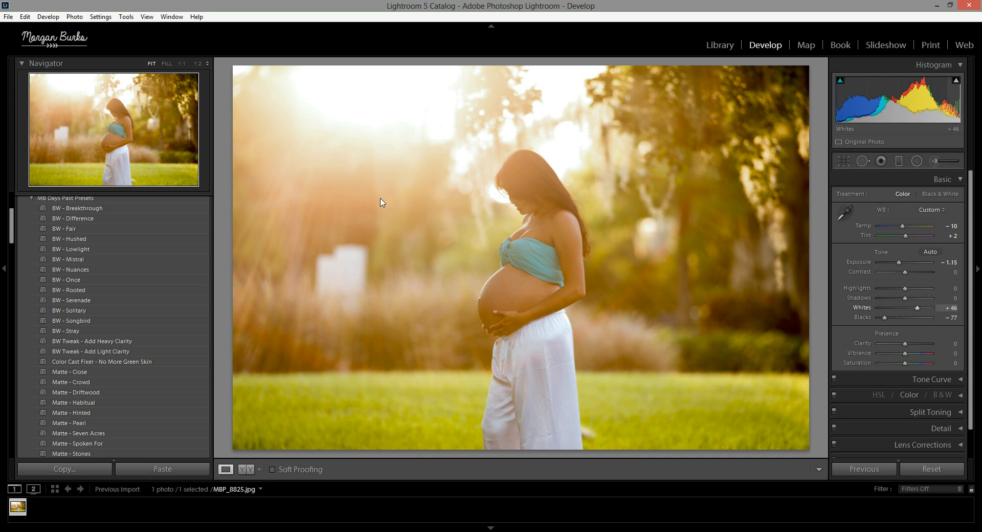
{"action": "mouse_move", "coordinate": [389, 479]}
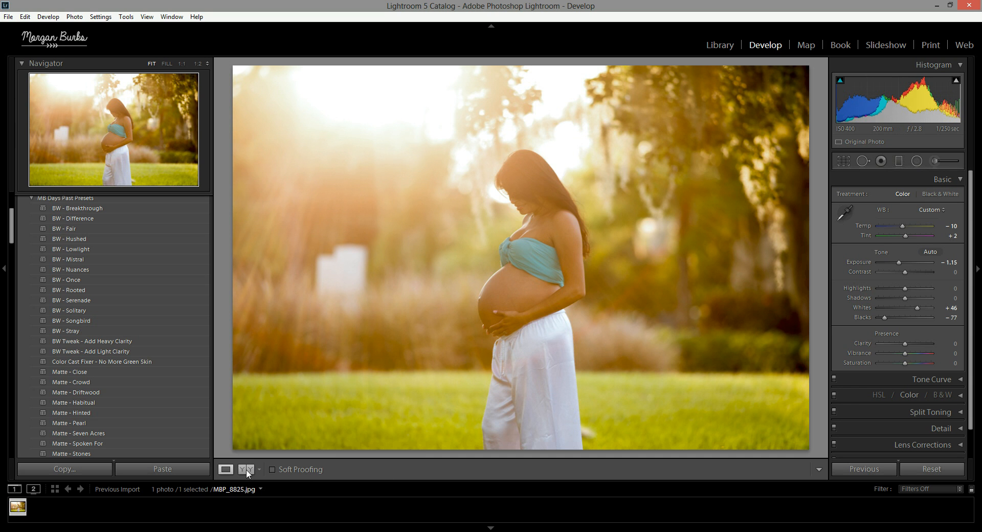
{"action": "left_click", "coordinate": [245, 468]}
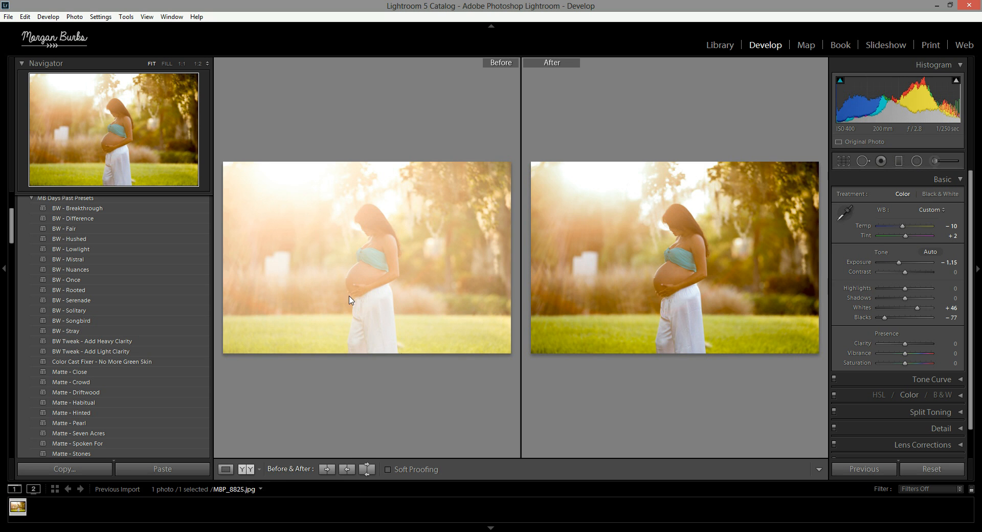
{"action": "mouse_move", "coordinate": [567, 295]}
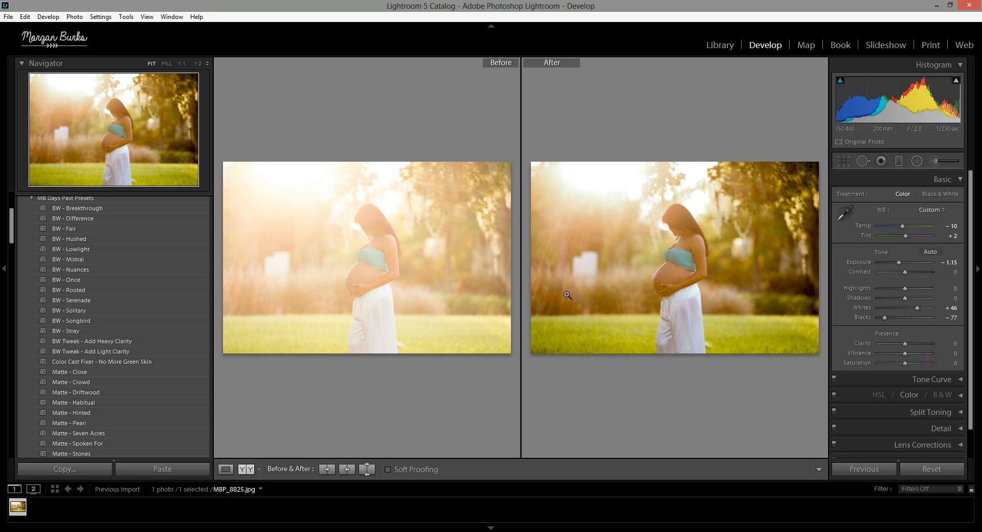
{"action": "mouse_move", "coordinate": [773, 212]}
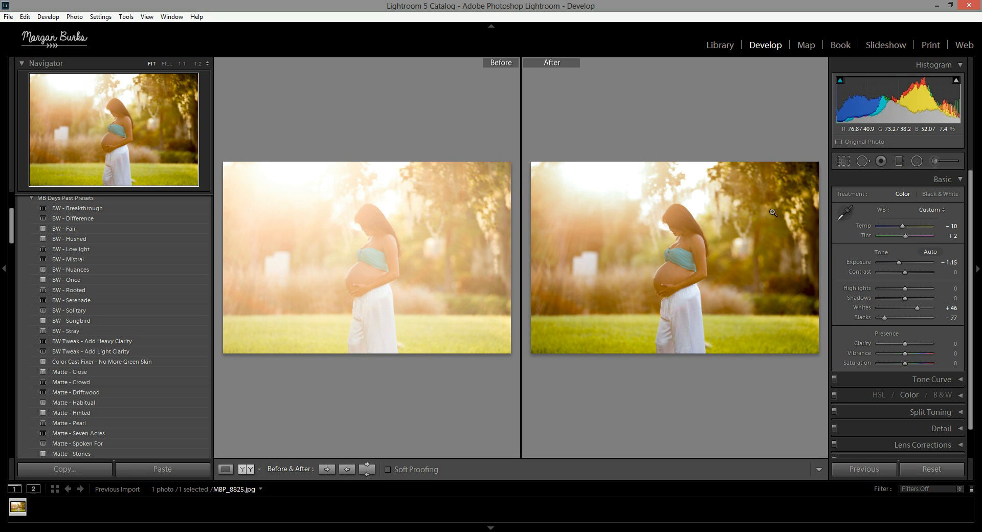
{"action": "mouse_move", "coordinate": [302, 457]}
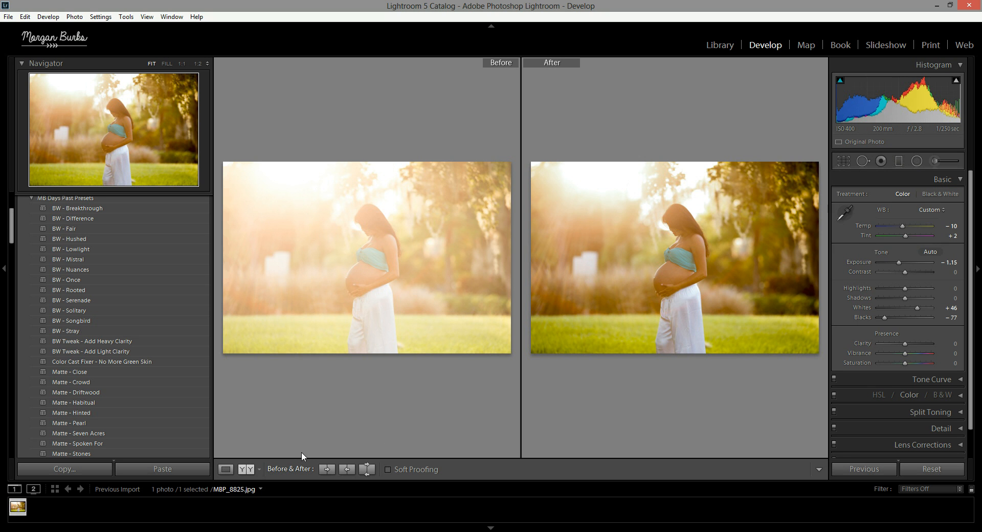
{"action": "mouse_move", "coordinate": [281, 464]}
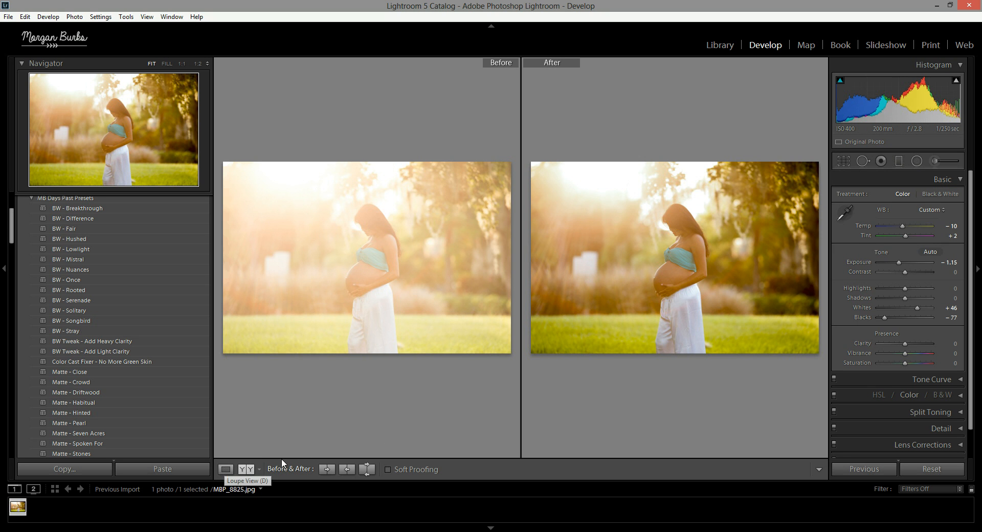
{"action": "left_click", "coordinate": [225, 468]}
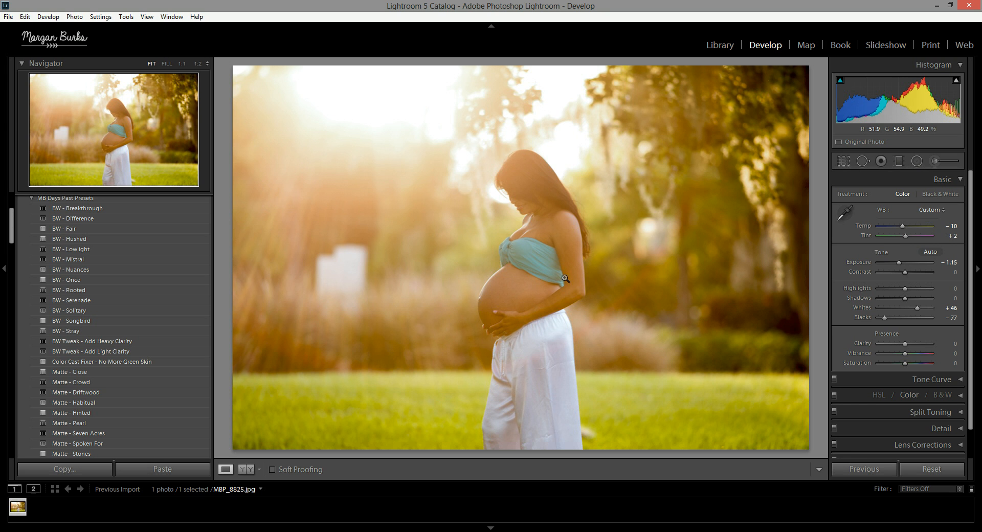
{"action": "mouse_move", "coordinate": [579, 280]}
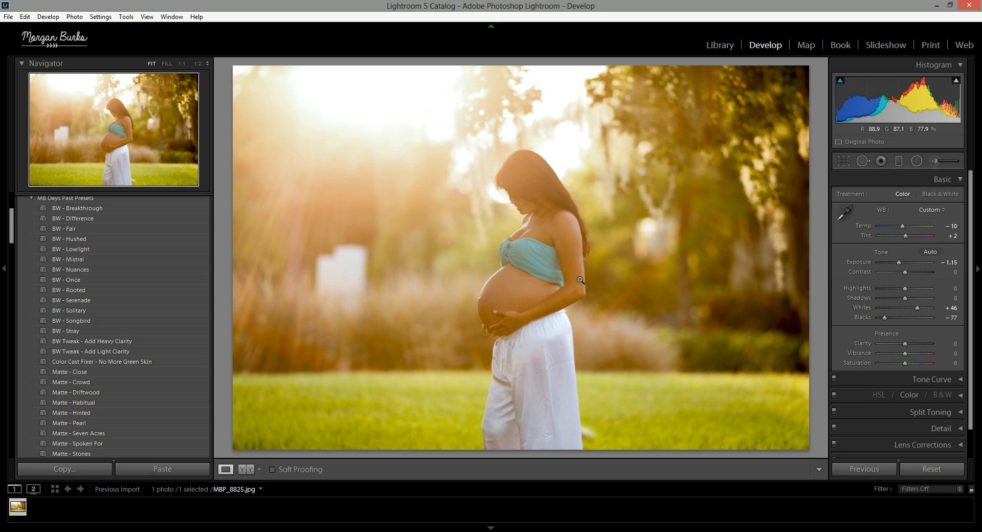
{"action": "mouse_move", "coordinate": [535, 331]}
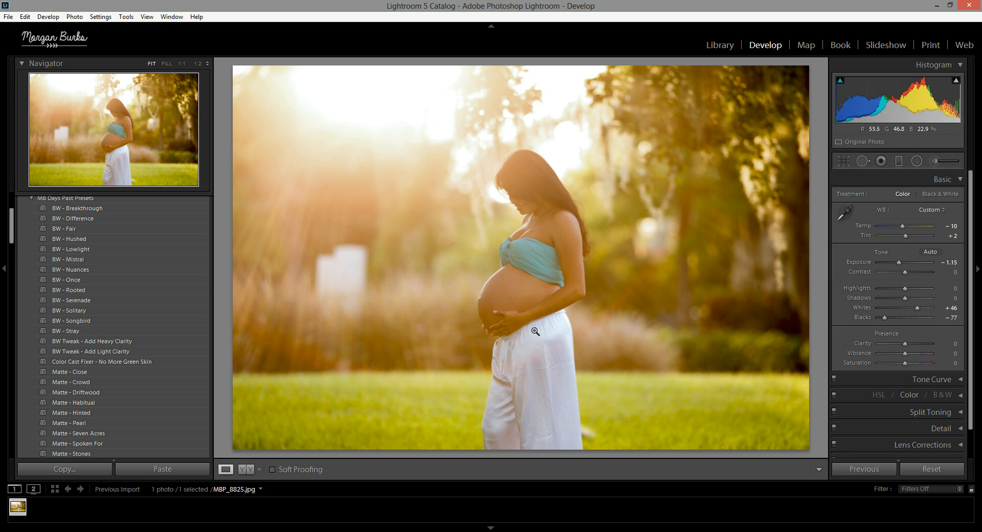
{"action": "mouse_move", "coordinate": [736, 328]}
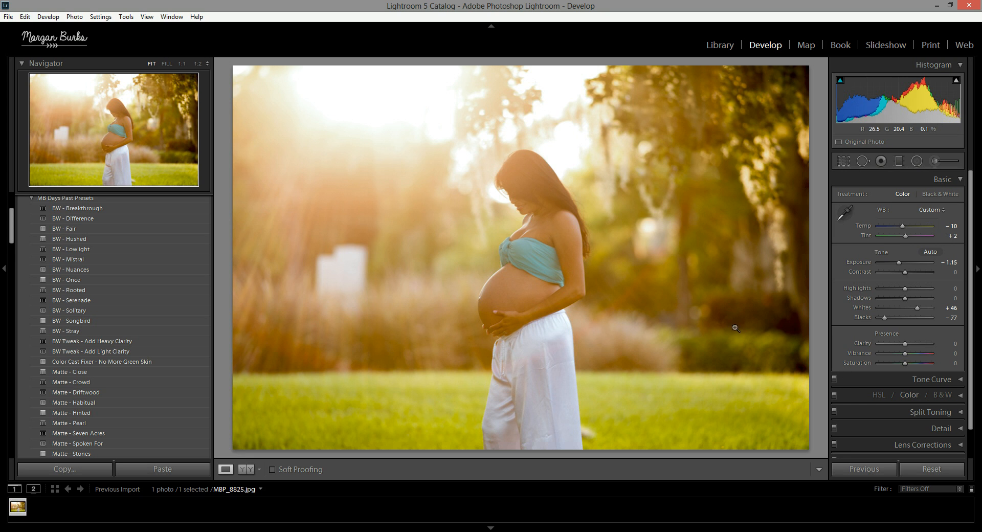
{"action": "mouse_move", "coordinate": [551, 228]}
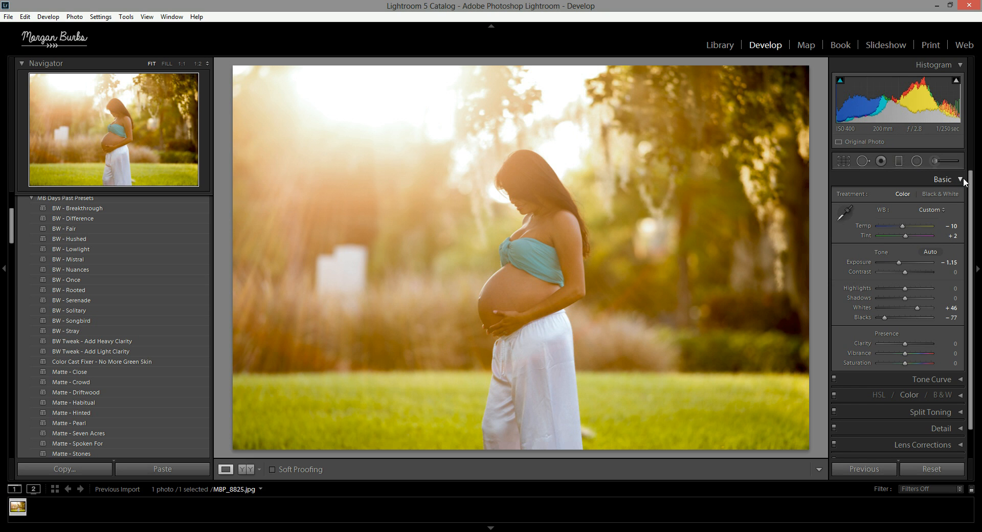
- Collapse the Basic panel so the remaining adjustment groups are listed
{"action": "left_click", "coordinate": [943, 179]}
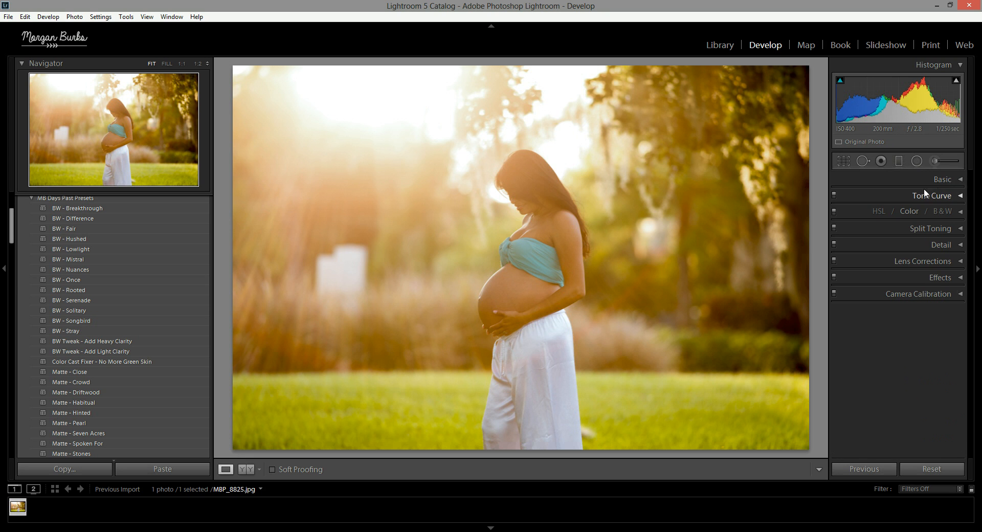
{"action": "mouse_move", "coordinate": [863, 234]}
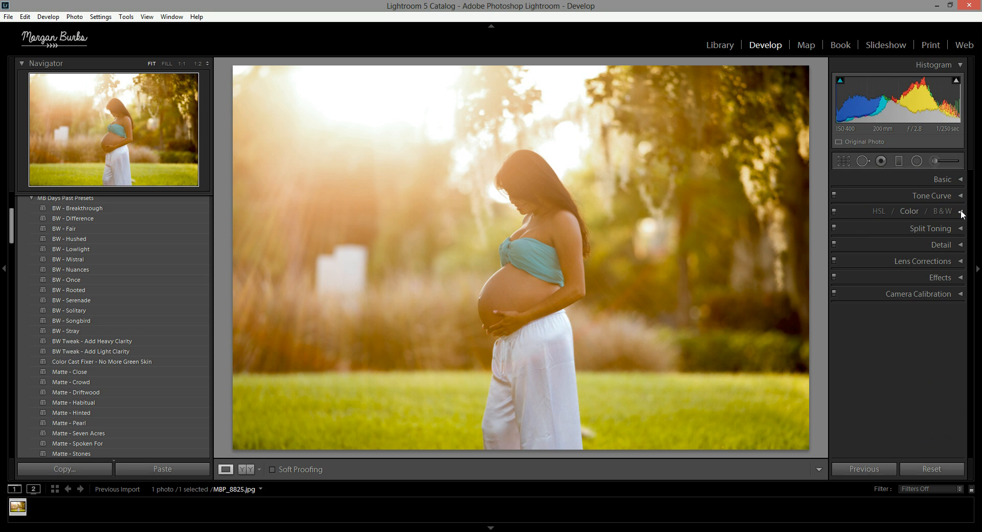
- Expand HSL / Color / B&W, try HSL and a B&W preview, then settle on Color with All ranges
{"action": "left_click", "coordinate": [908, 211]}
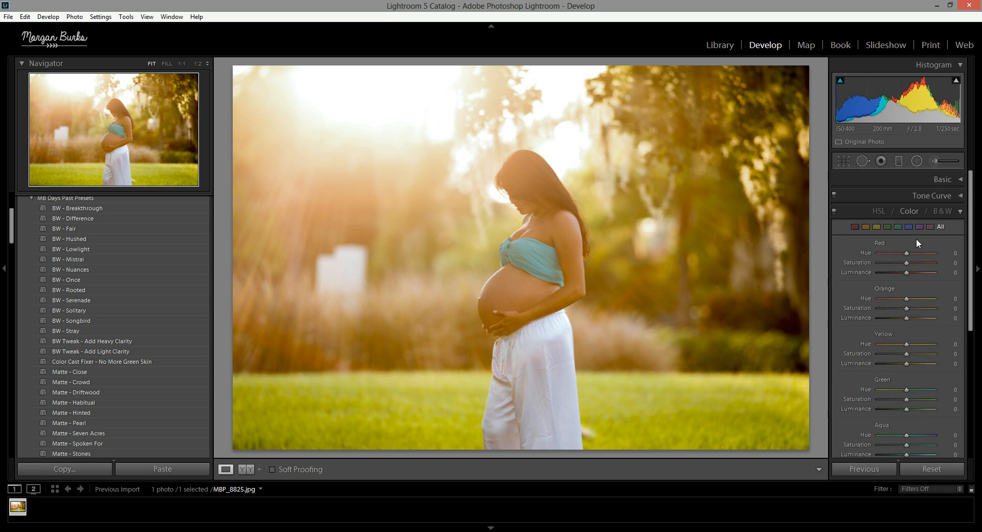
{"action": "left_click", "coordinate": [878, 211]}
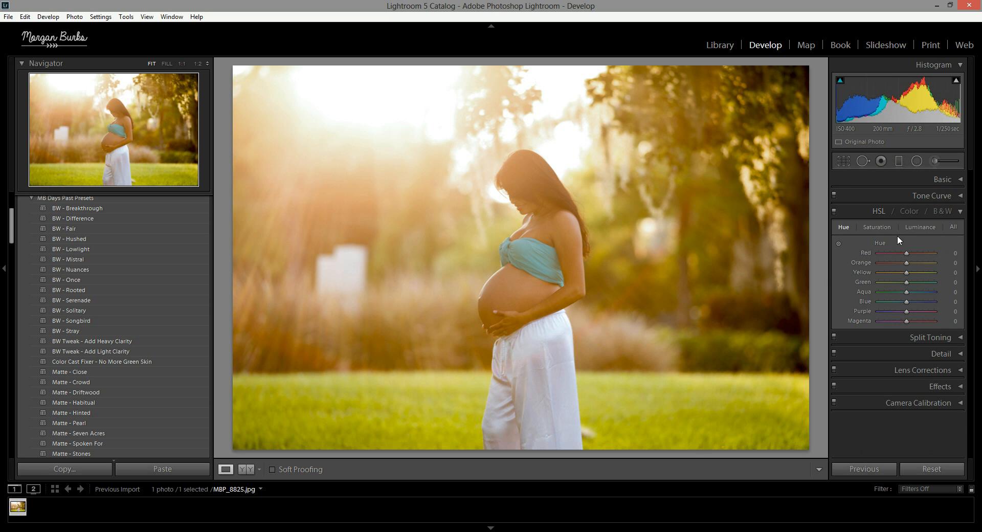
{"action": "left_click", "coordinate": [942, 212]}
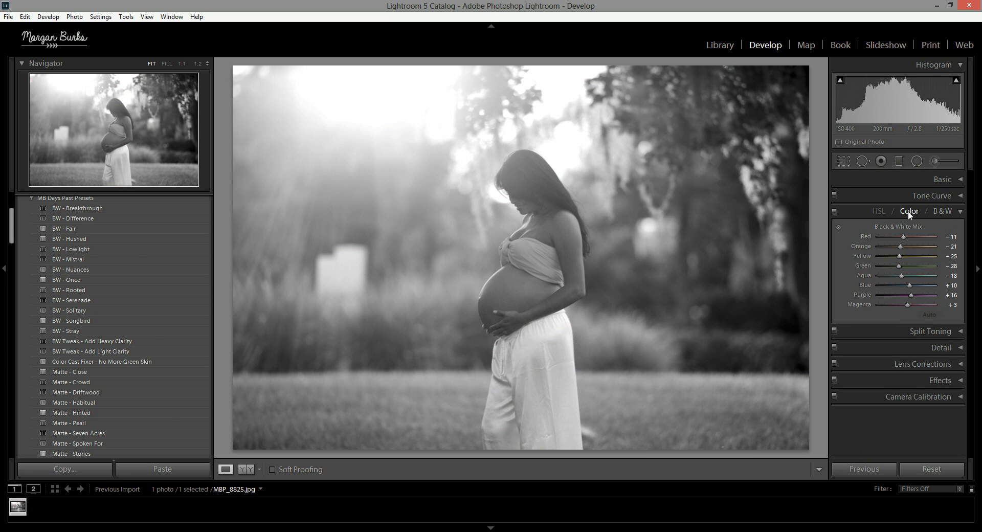
{"action": "left_click", "coordinate": [909, 210]}
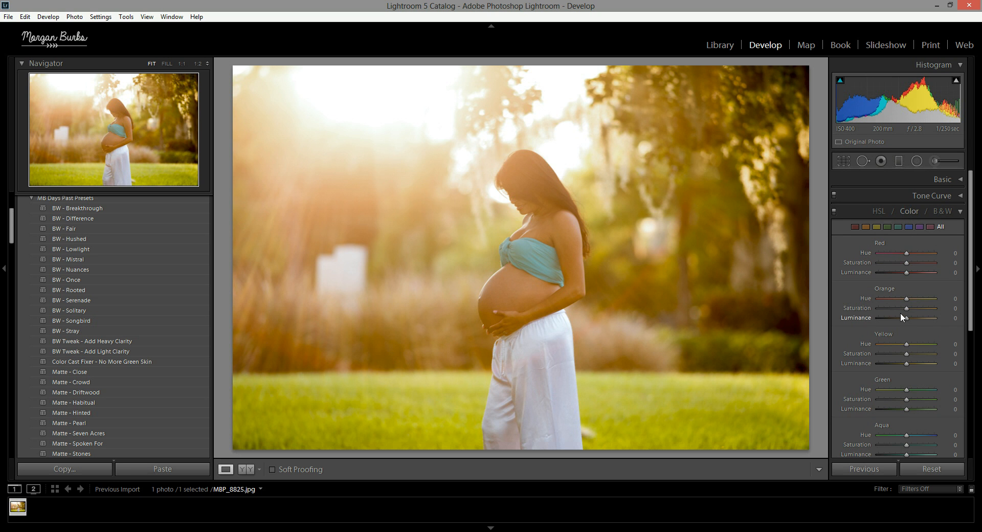
{"action": "mouse_move", "coordinate": [908, 288]}
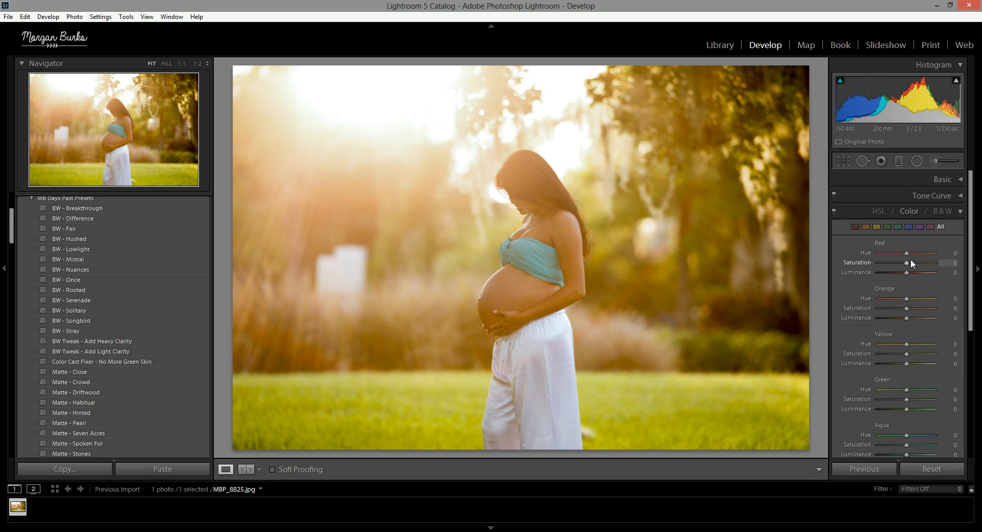
{"action": "mouse_move", "coordinate": [890, 254]}
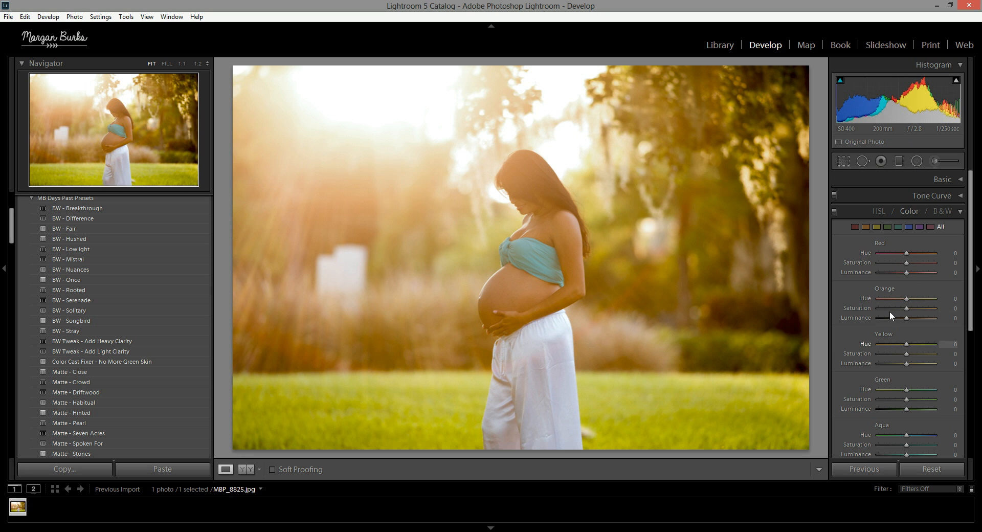
{"action": "mouse_move", "coordinate": [697, 304]}
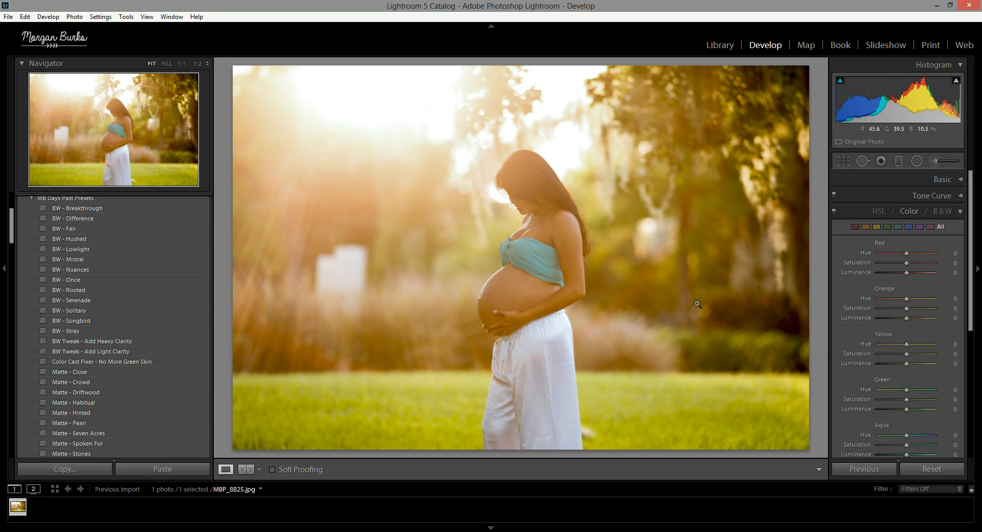
{"action": "mouse_move", "coordinate": [536, 279]}
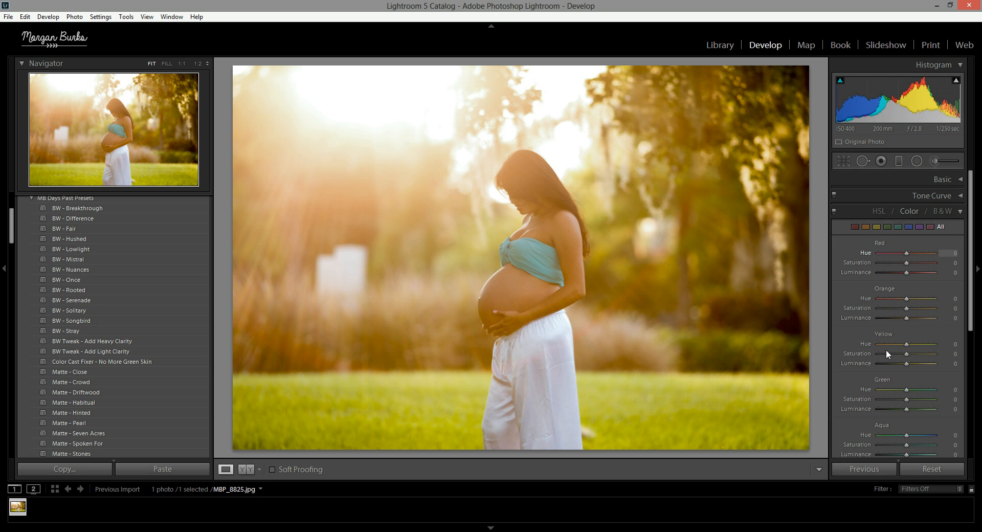
{"action": "mouse_move", "coordinate": [907, 321]}
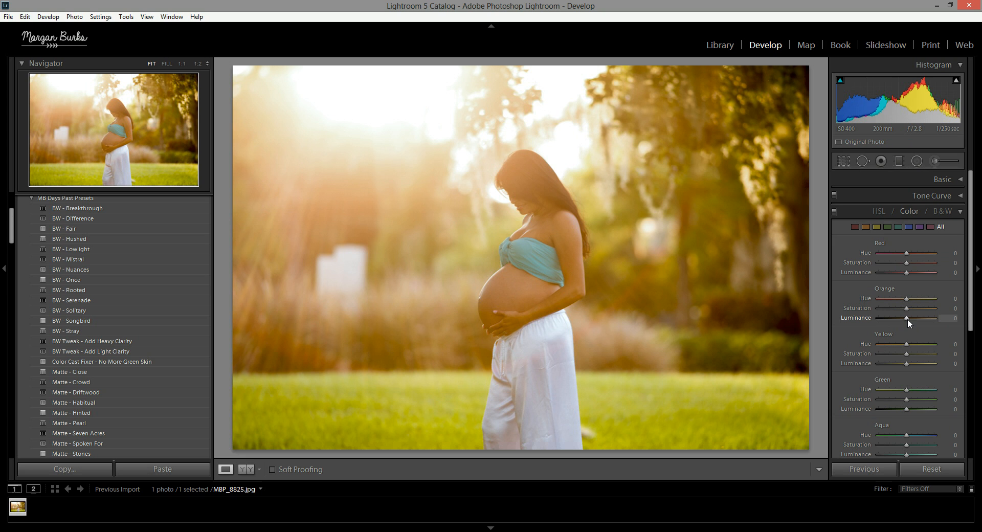
{"action": "mouse_move", "coordinate": [741, 359]}
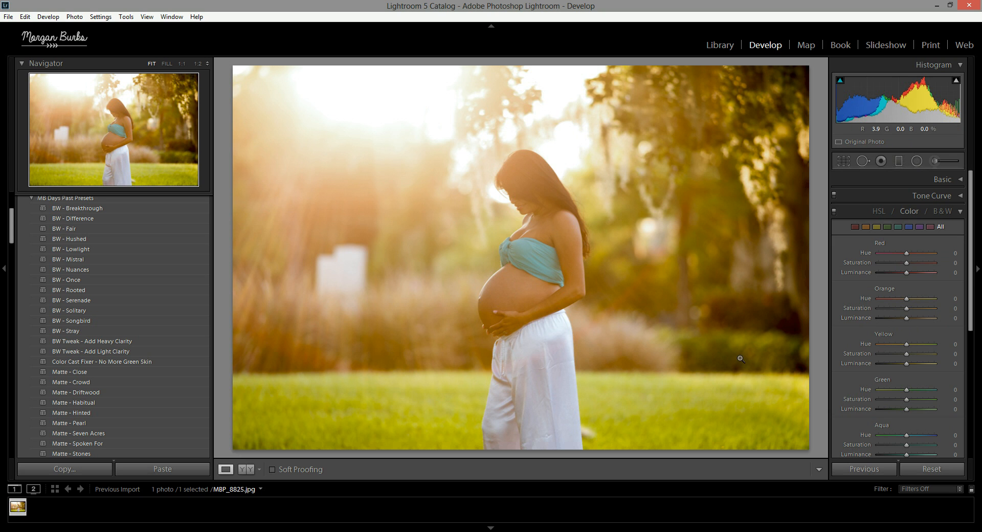
{"action": "mouse_move", "coordinate": [554, 297]}
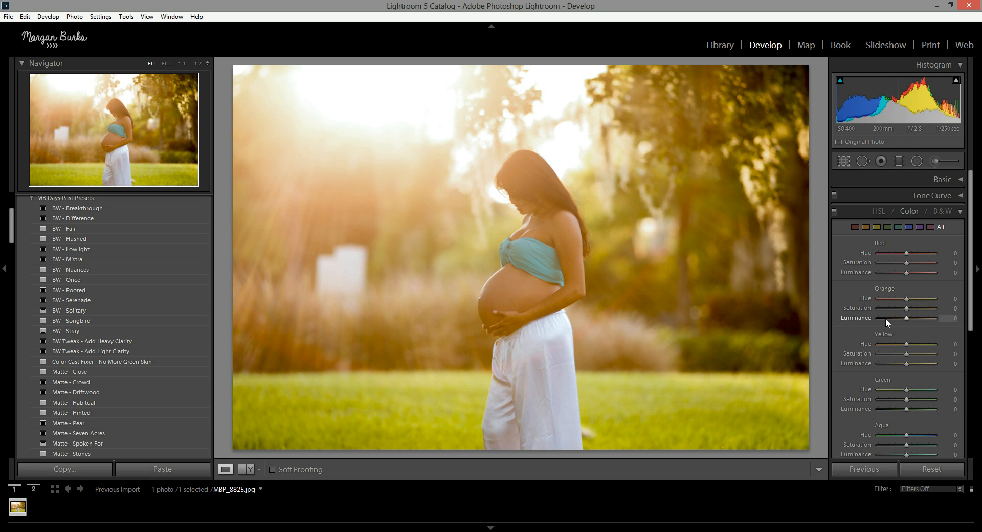
{"action": "mouse_move", "coordinate": [907, 322]}
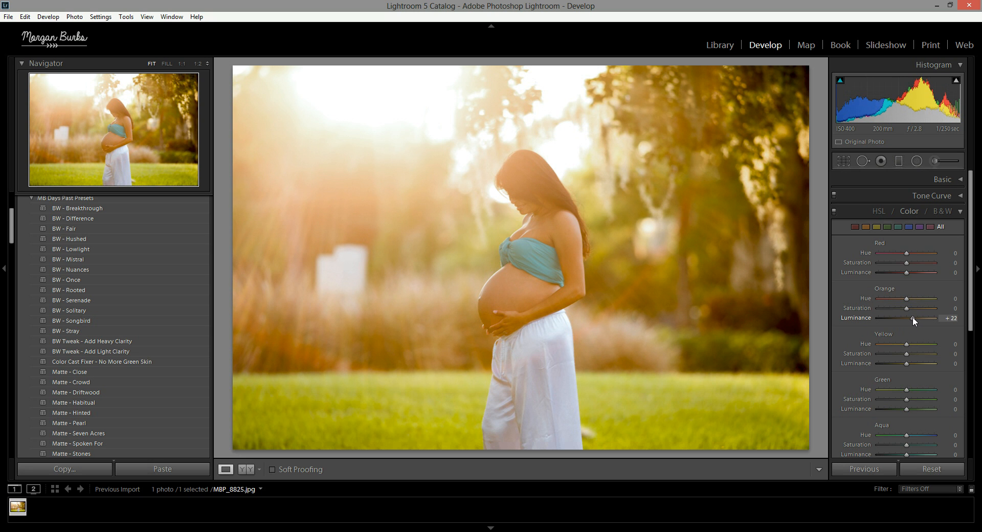
{"action": "mouse_move", "coordinate": [751, 307]}
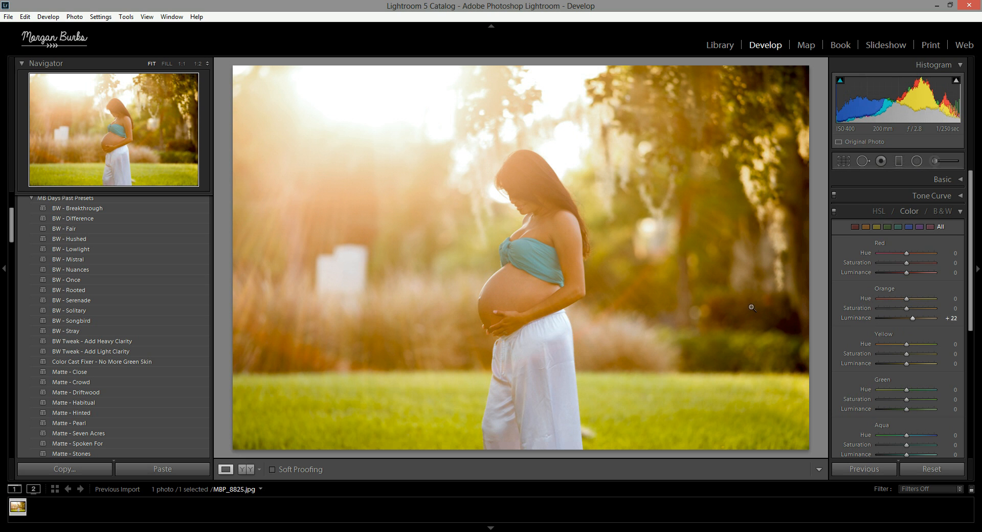
{"action": "mouse_move", "coordinate": [553, 283]}
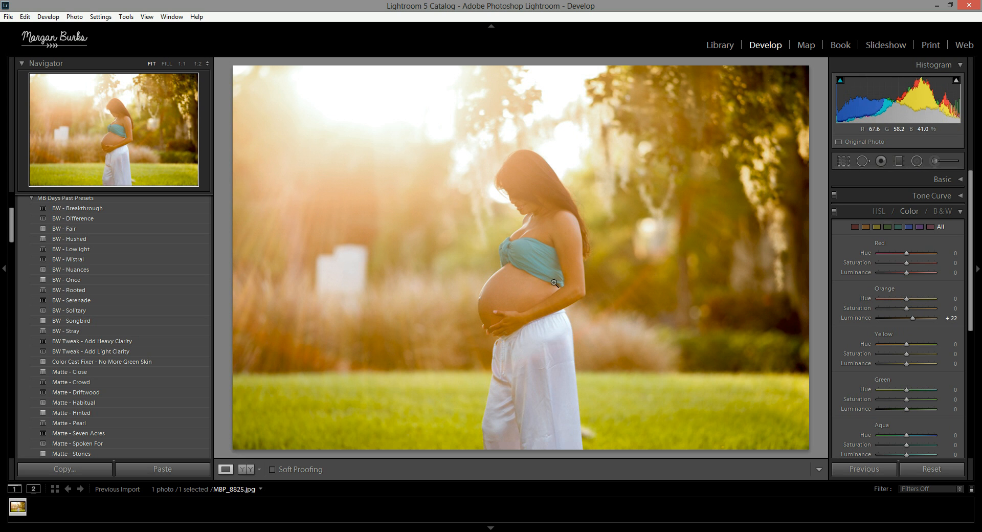
{"action": "mouse_move", "coordinate": [809, 351]}
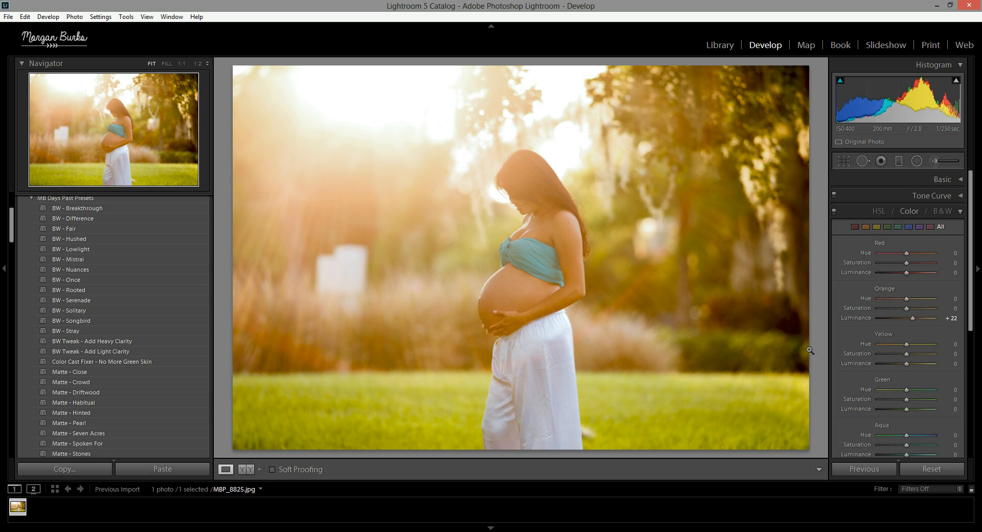
{"action": "mouse_move", "coordinate": [464, 365]}
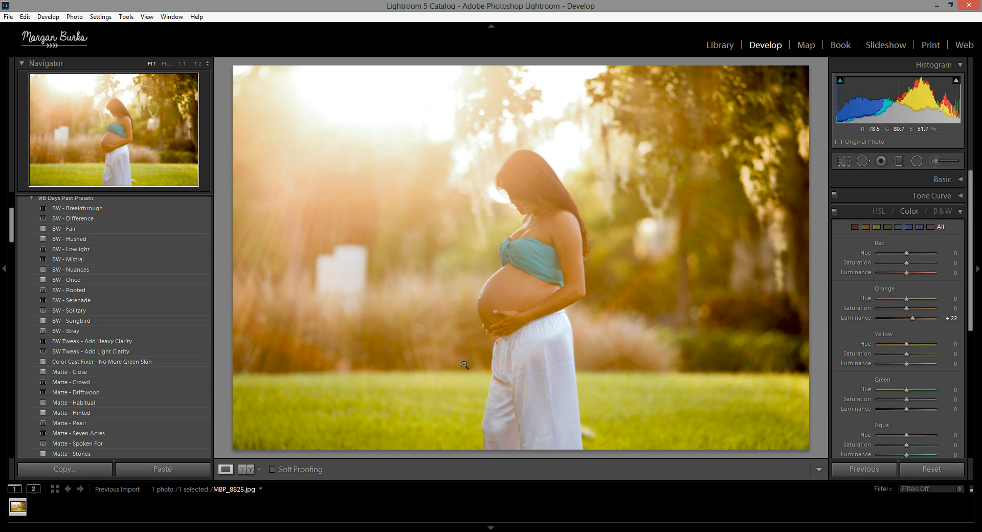
{"action": "mouse_move", "coordinate": [691, 383]}
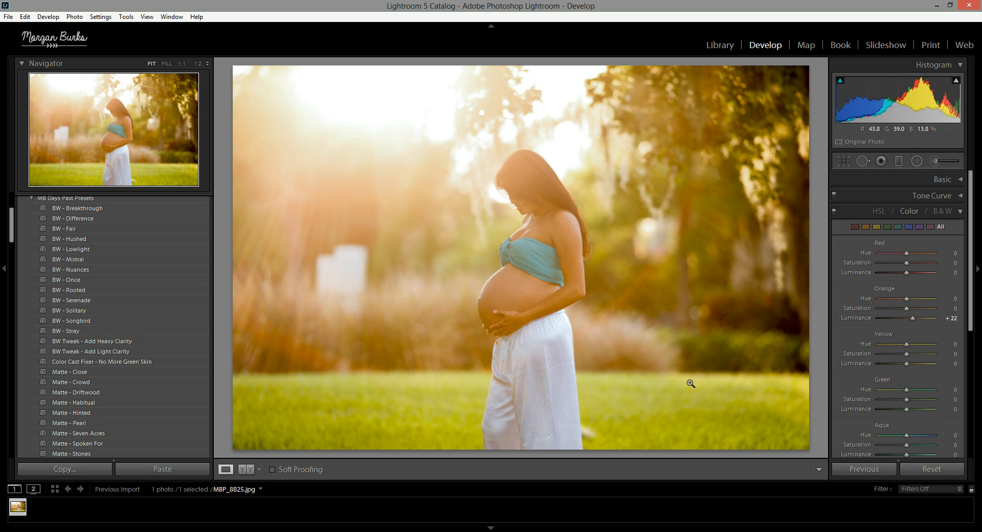
{"action": "mouse_move", "coordinate": [582, 417]}
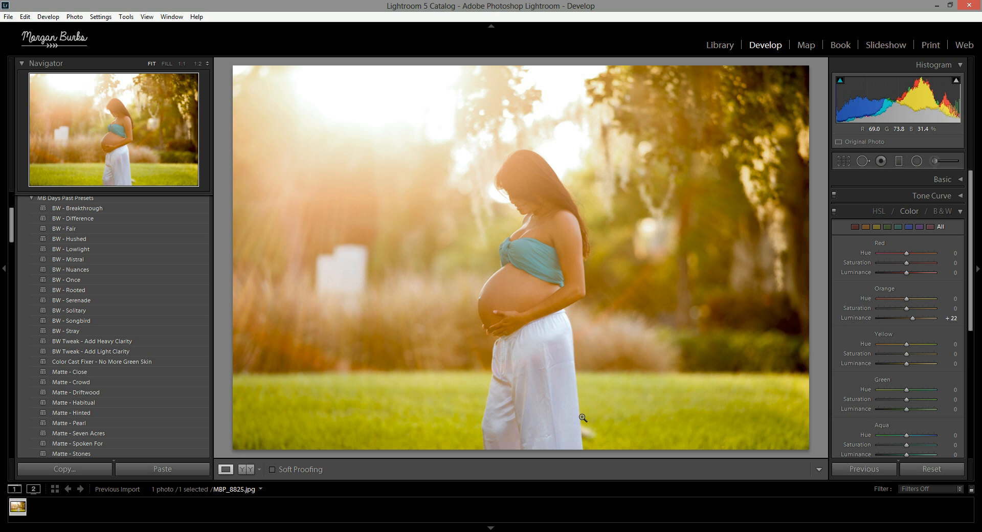
{"action": "mouse_move", "coordinate": [636, 417]}
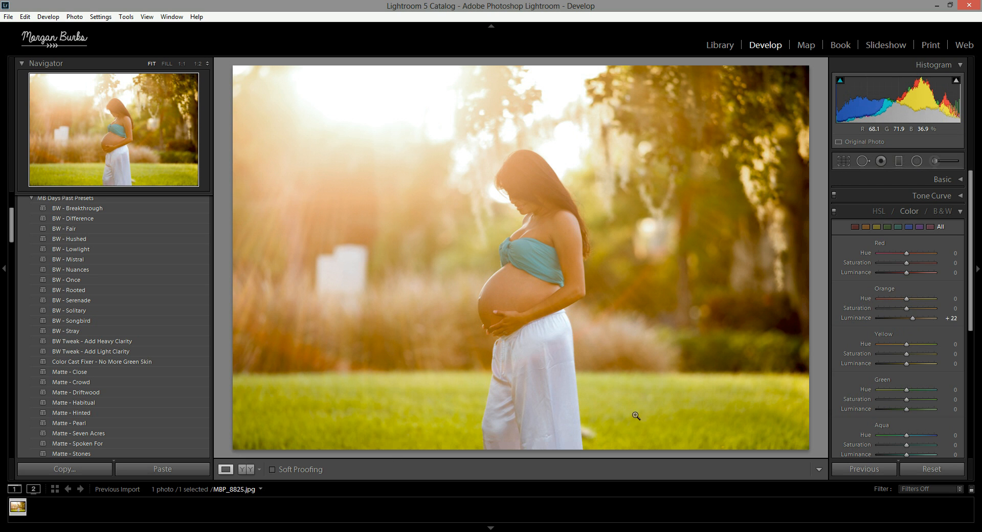
{"action": "mouse_move", "coordinate": [559, 349]}
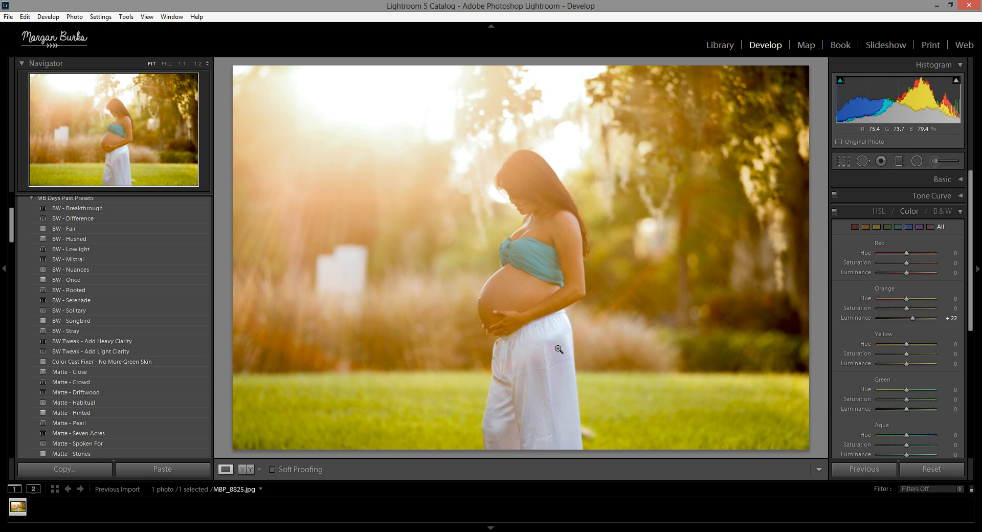
{"action": "mouse_move", "coordinate": [417, 345]}
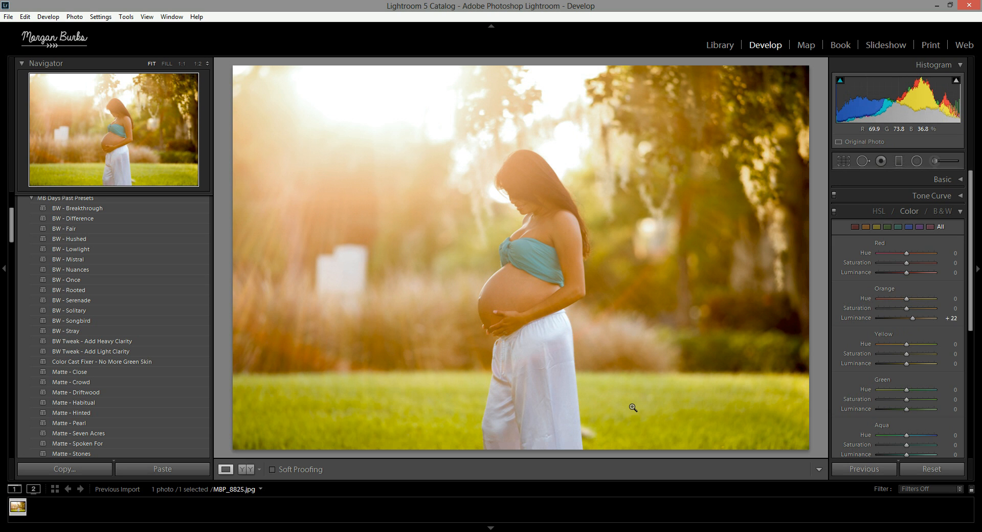
{"action": "mouse_move", "coordinate": [775, 398]}
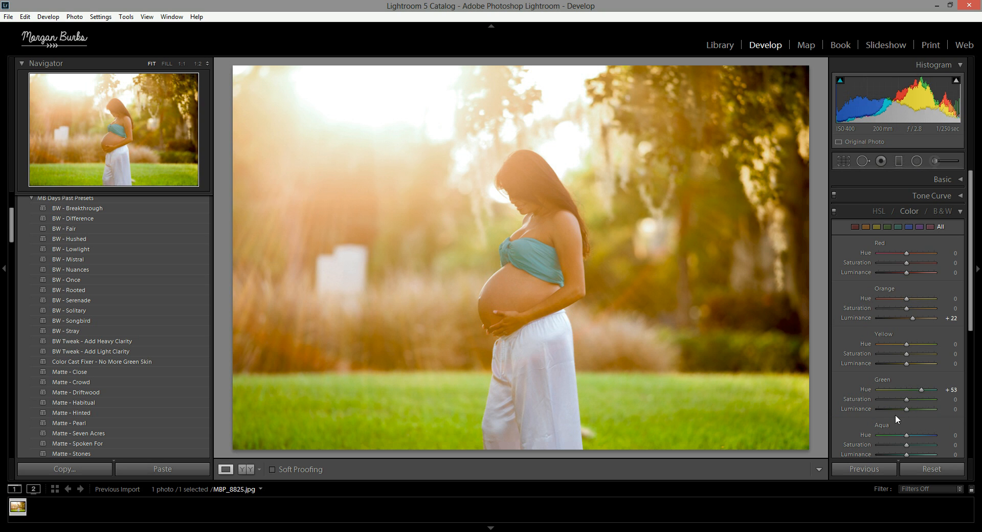
{"action": "mouse_move", "coordinate": [902, 418]}
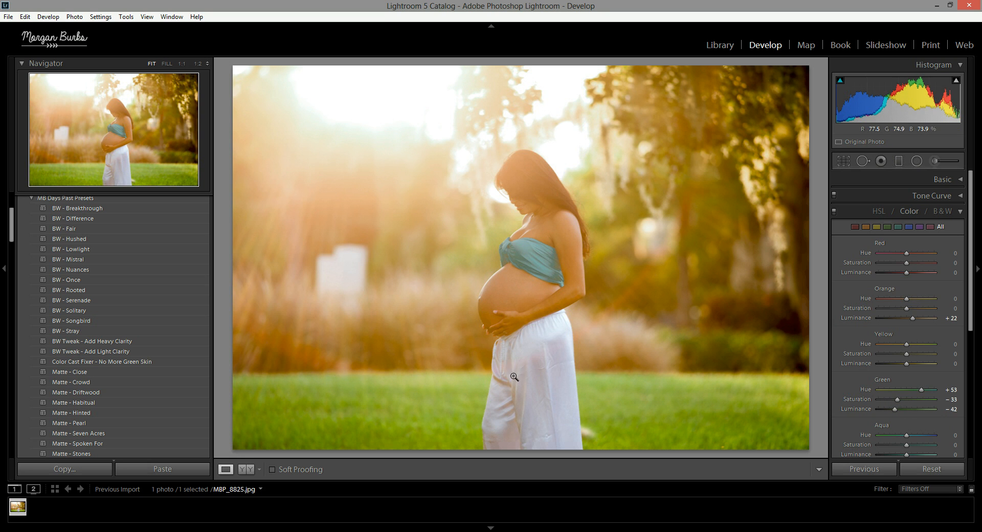
{"action": "mouse_move", "coordinate": [686, 391]}
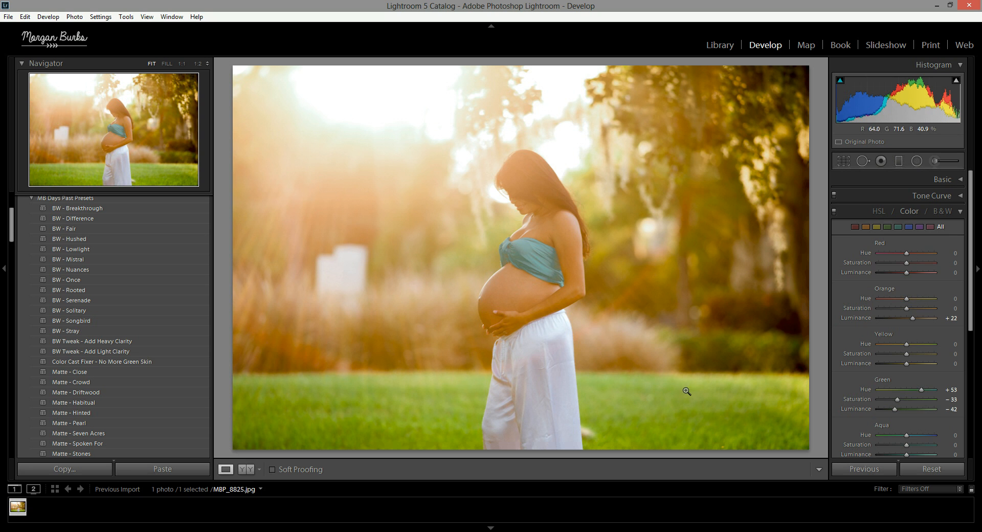
{"action": "mouse_move", "coordinate": [847, 203]}
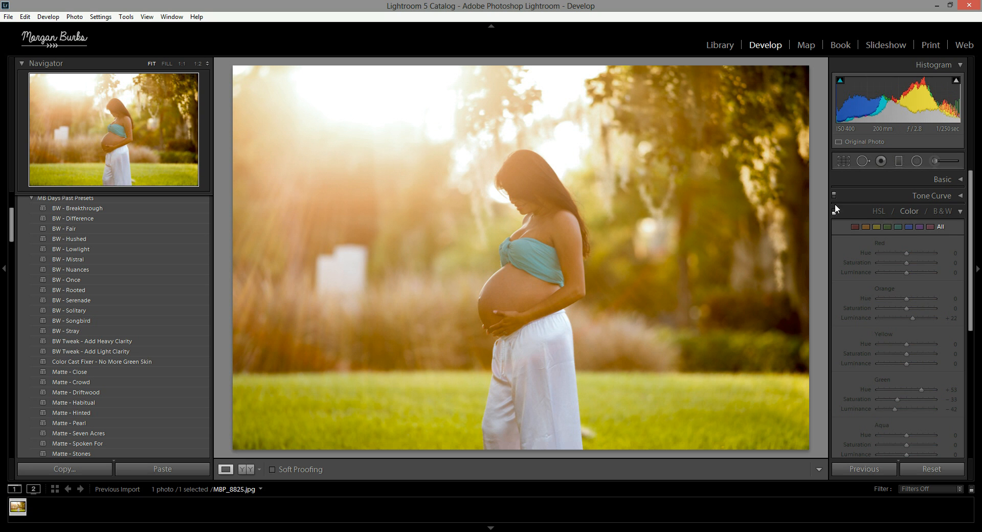
{"action": "mouse_move", "coordinate": [834, 212]}
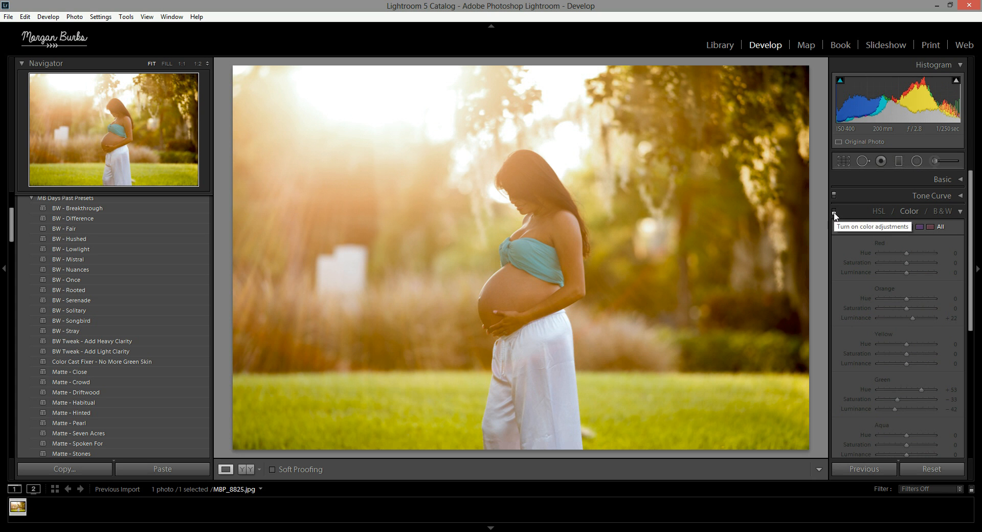
- Switch the HSL colour adjustments back on to restore the green and orange fixes
{"action": "left_click", "coordinate": [834, 211]}
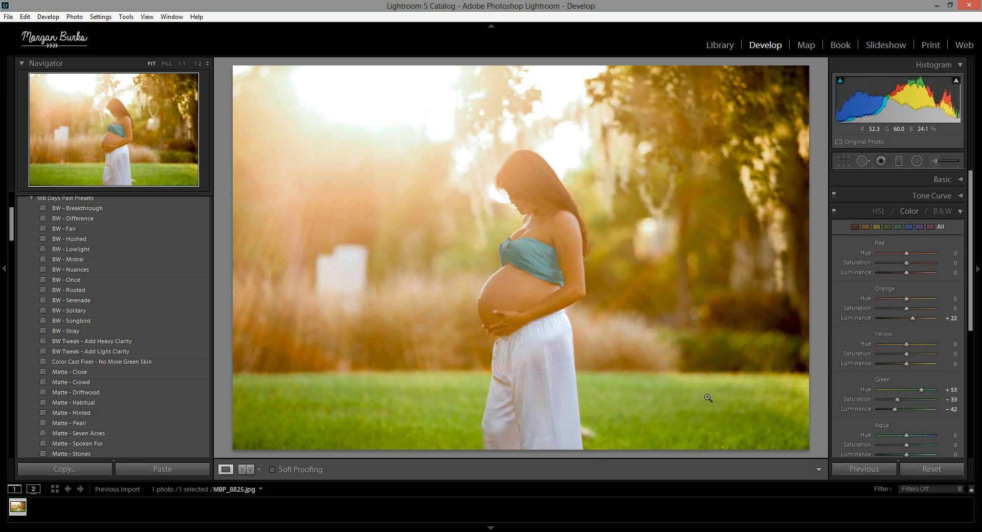
{"action": "mouse_move", "coordinate": [653, 357]}
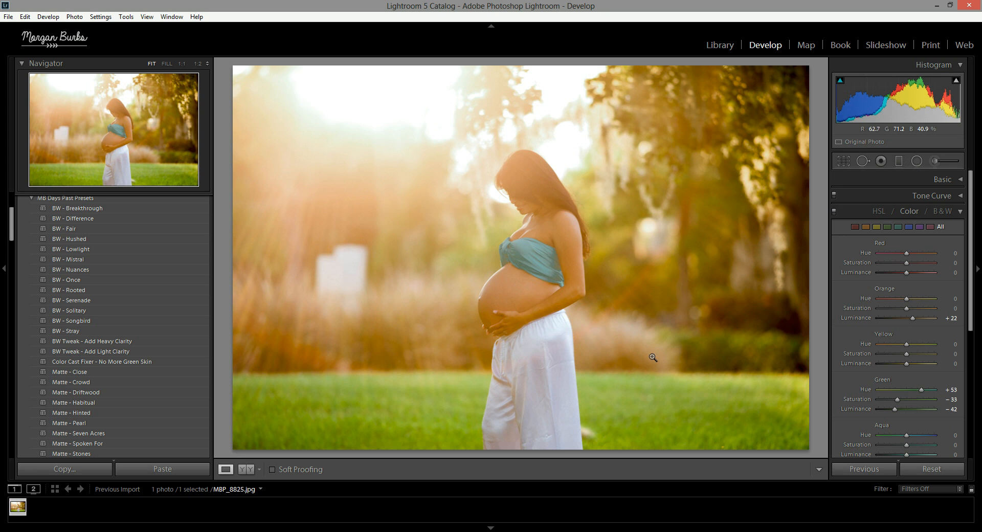
{"action": "mouse_move", "coordinate": [770, 375]}
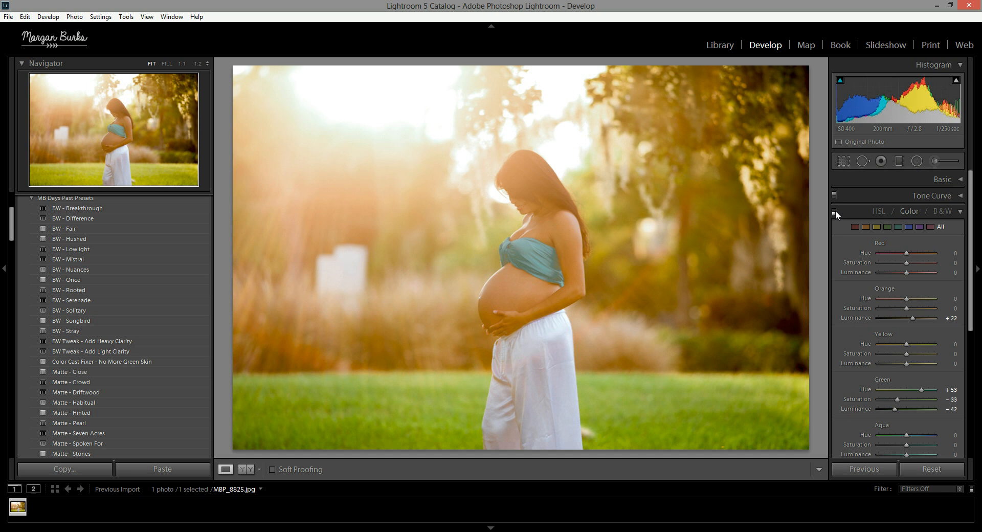
{"action": "mouse_move", "coordinate": [513, 255]}
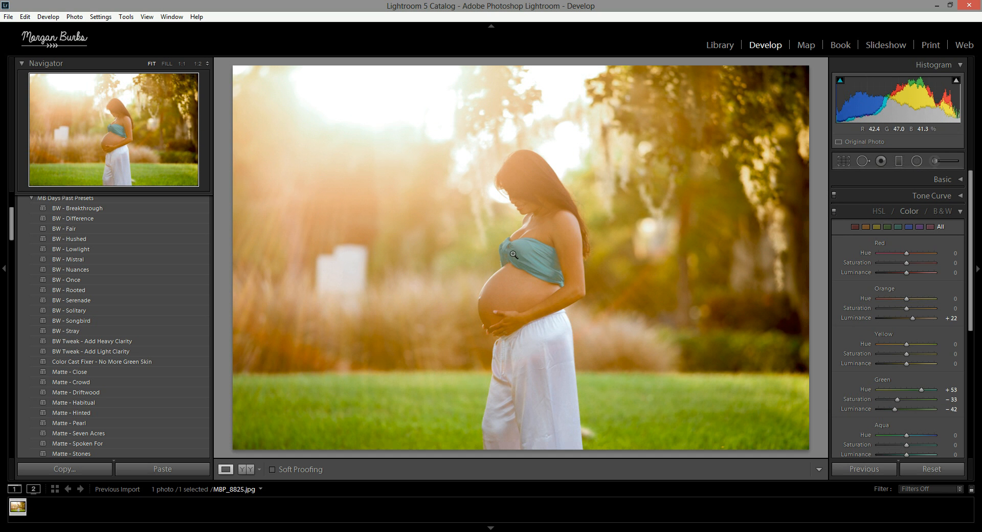
{"action": "mouse_move", "coordinate": [534, 254]}
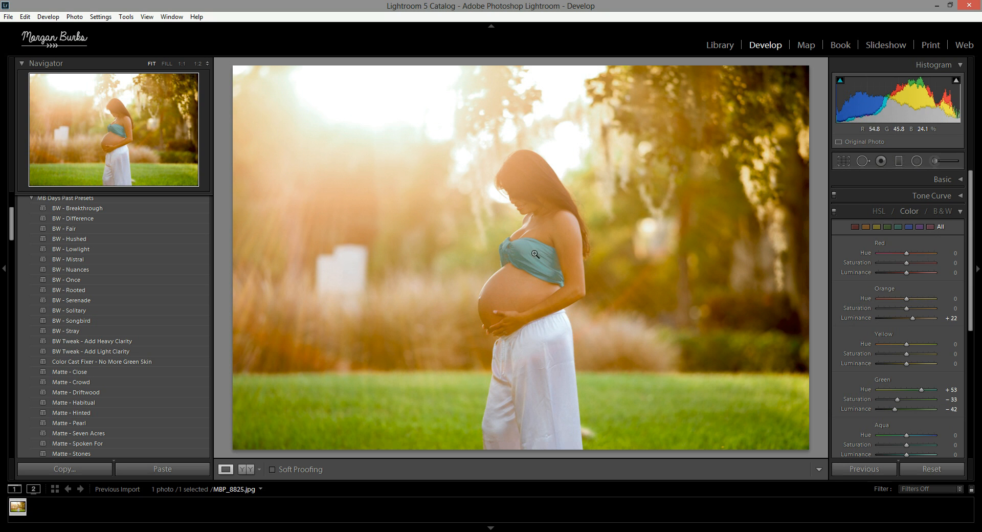
{"action": "mouse_move", "coordinate": [606, 255]}
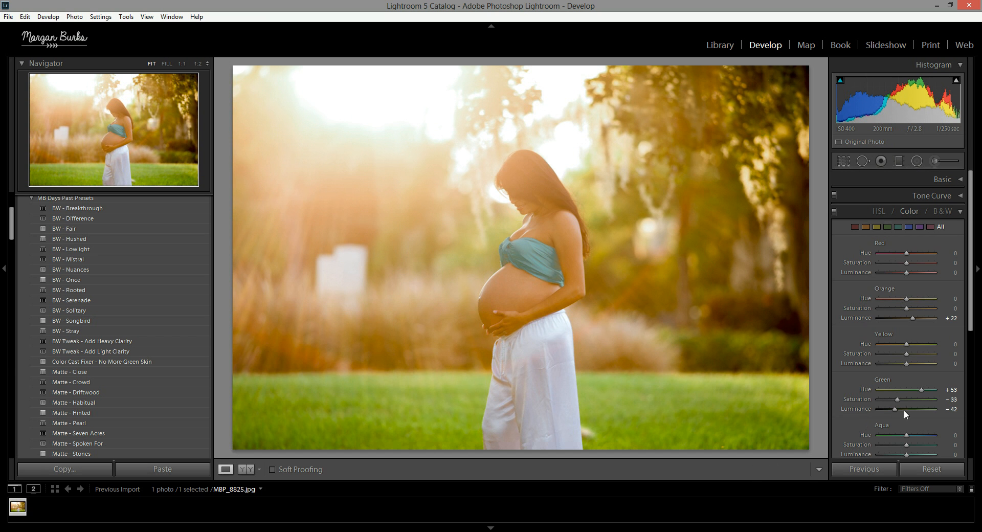
{"action": "mouse_move", "coordinate": [895, 429]}
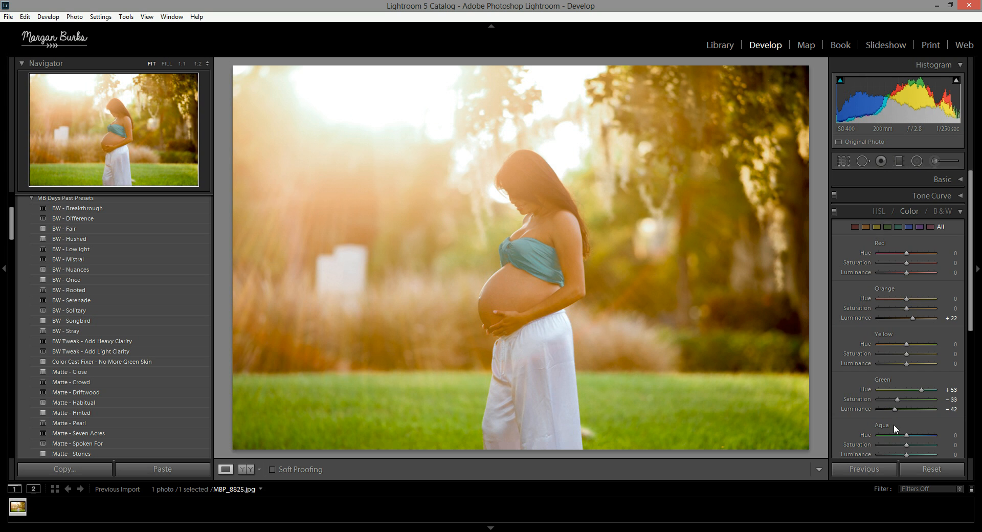
- Scroll the HSL panel down to the aqua and blue colour controls
{"action": "scroll", "scroll_direction": "down", "scroll_amount": 3}
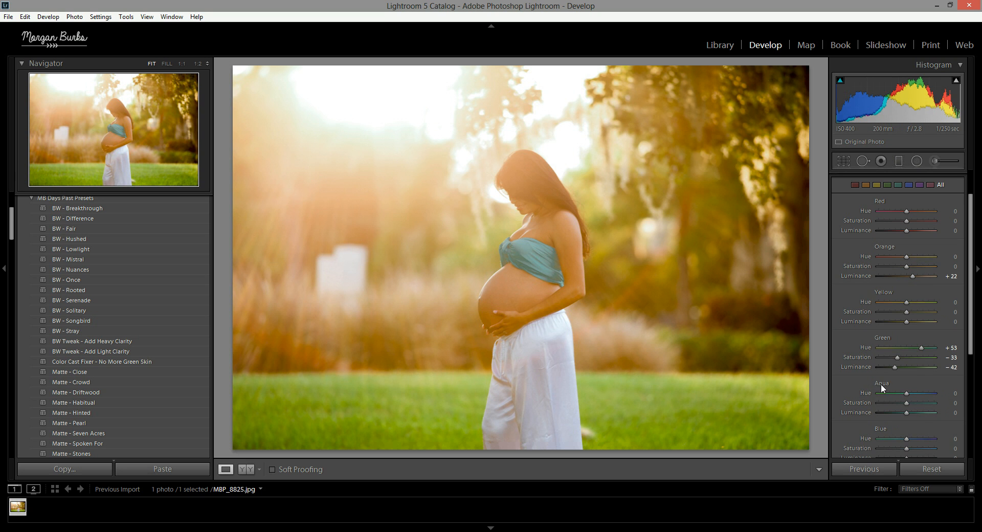
{"action": "mouse_move", "coordinate": [818, 386]}
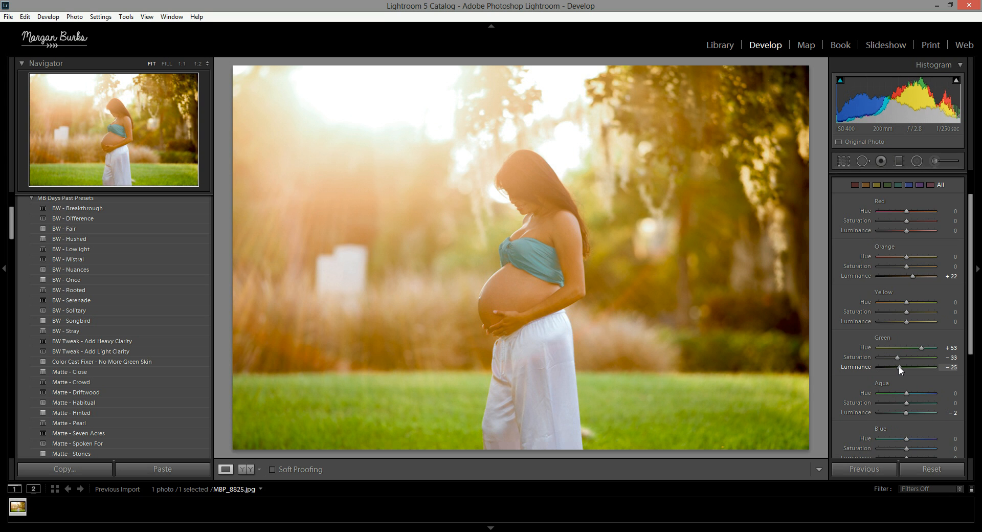
{"action": "mouse_move", "coordinate": [619, 270]}
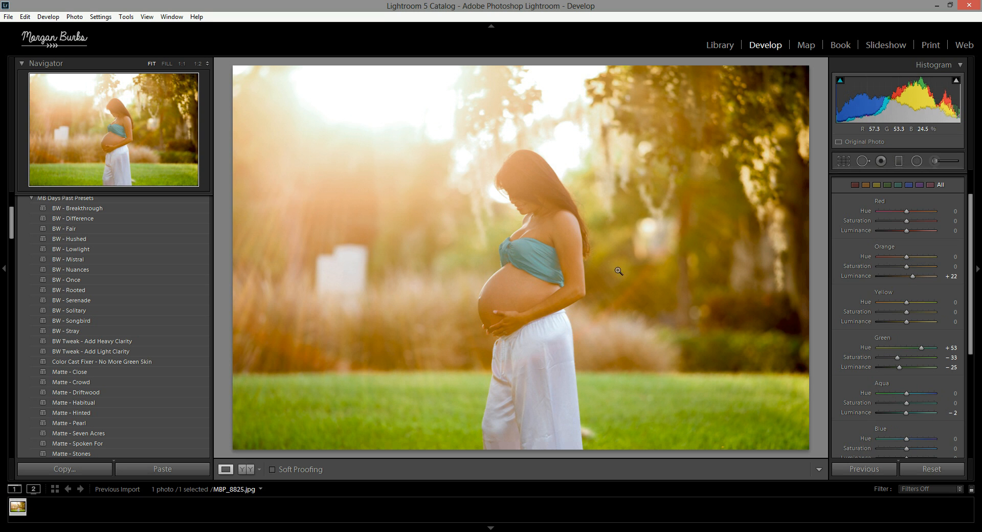
{"action": "mouse_move", "coordinate": [724, 421]}
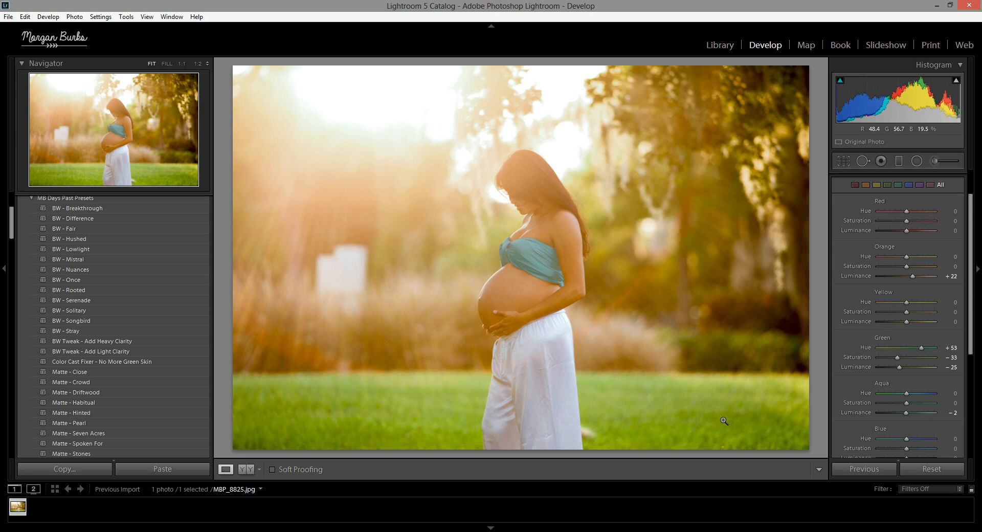
{"action": "mouse_move", "coordinate": [541, 264]}
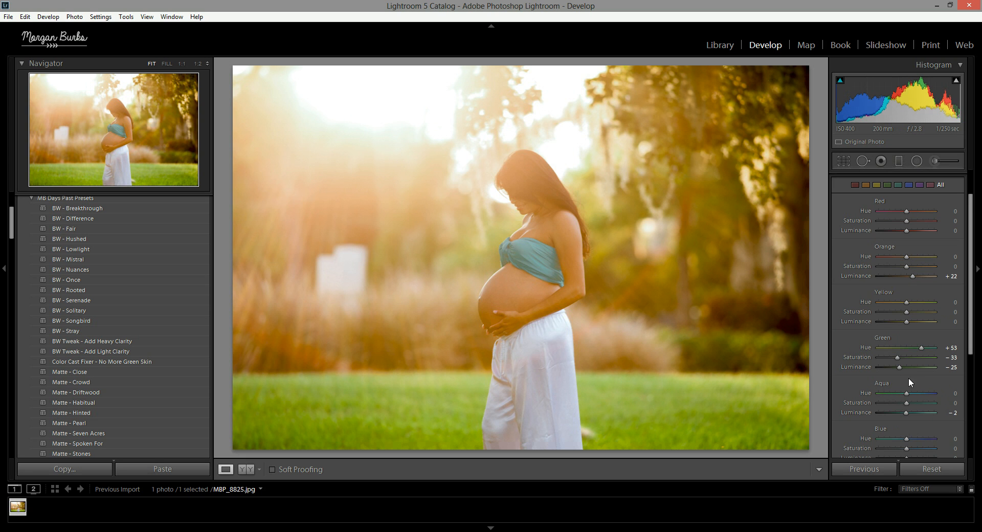
{"action": "mouse_move", "coordinate": [703, 309]}
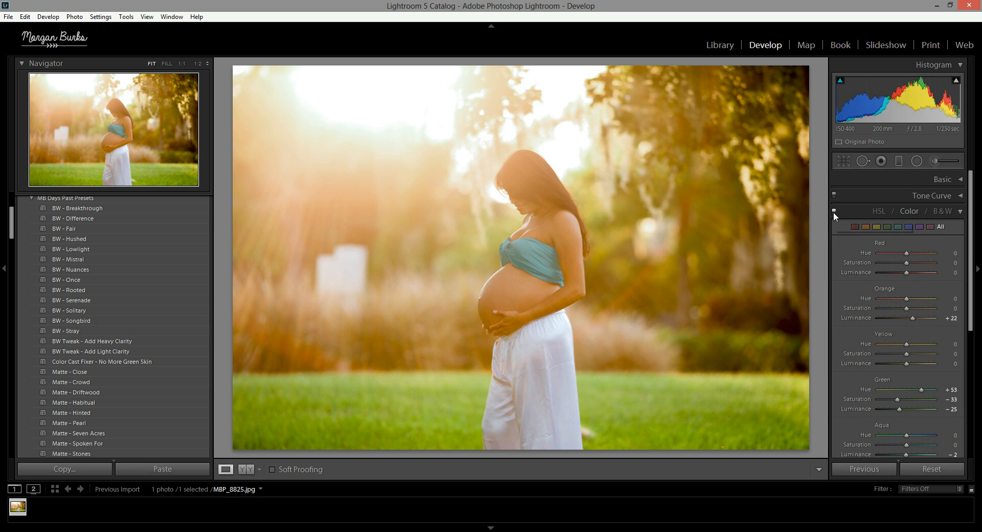
{"action": "mouse_move", "coordinate": [550, 260]}
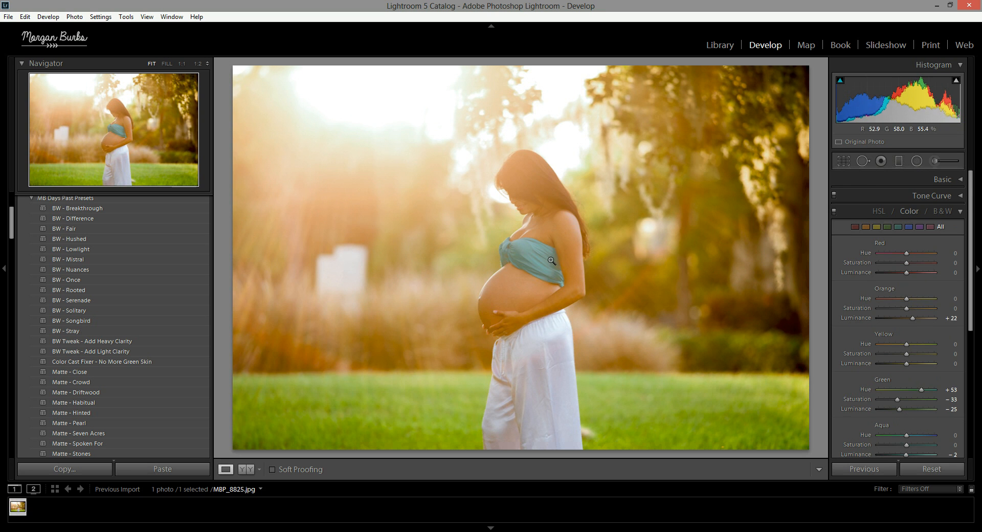
{"action": "mouse_move", "coordinate": [564, 220]}
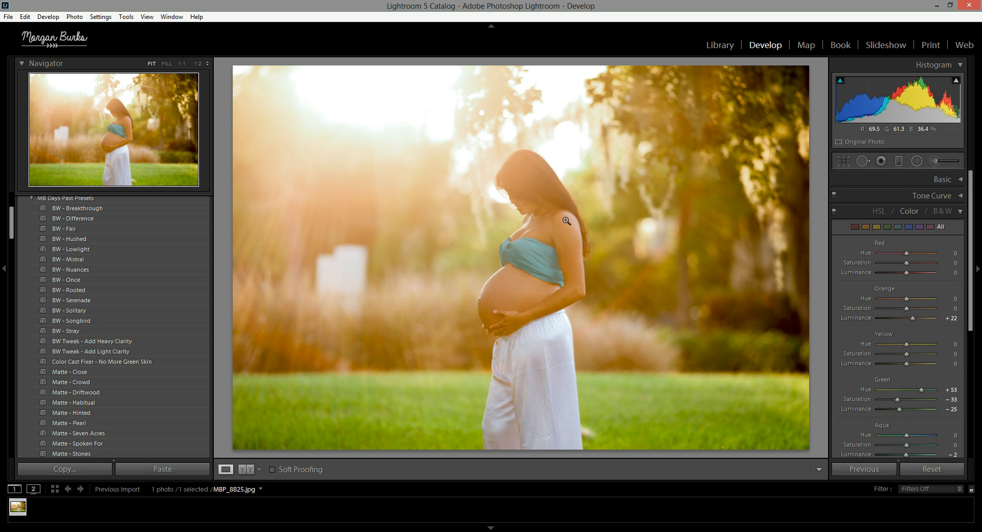
{"action": "mouse_move", "coordinate": [739, 402]}
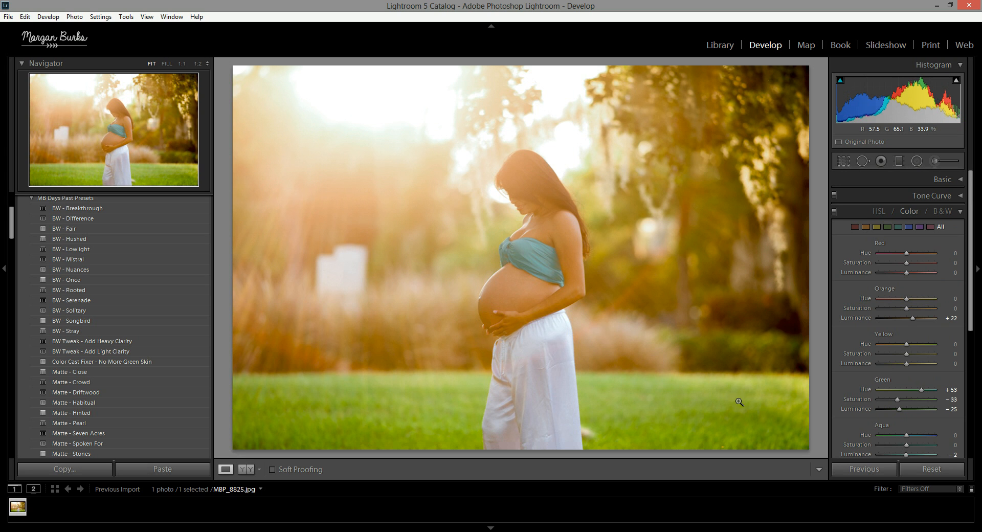
{"action": "mouse_move", "coordinate": [893, 395]}
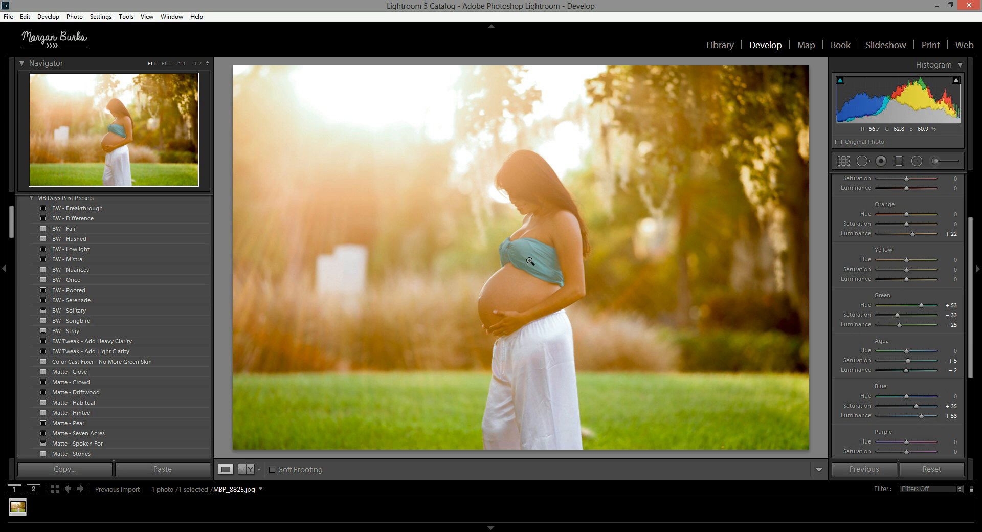
{"action": "mouse_move", "coordinate": [510, 270]}
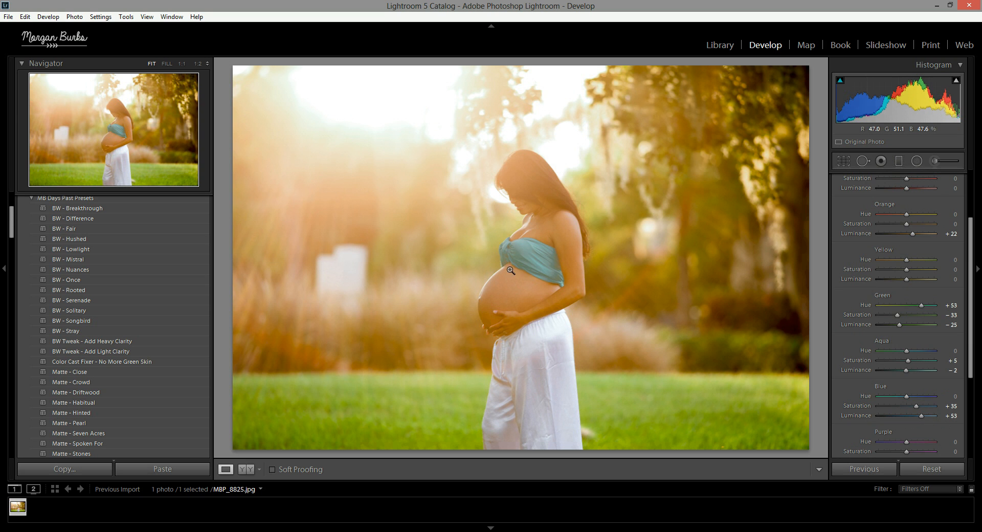
{"action": "mouse_move", "coordinate": [438, 250]}
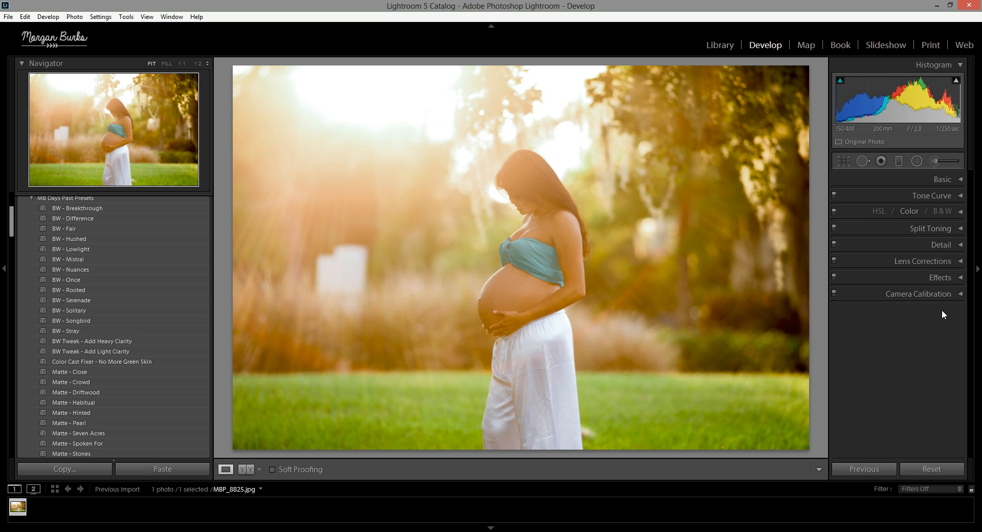
- Expand the Basic panel again, showing exposure −1.15, whites +46, blacks −77
{"action": "left_click", "coordinate": [942, 179]}
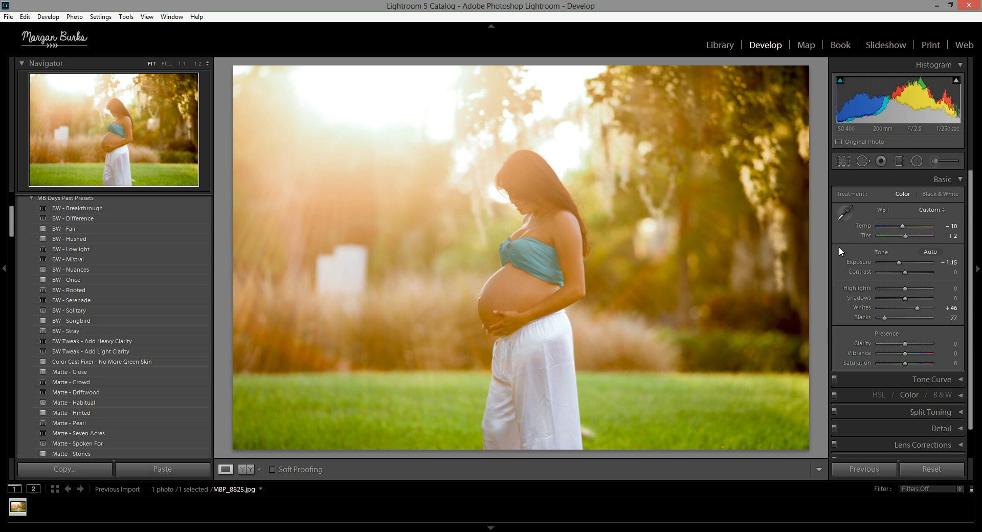
{"action": "mouse_move", "coordinate": [872, 350]}
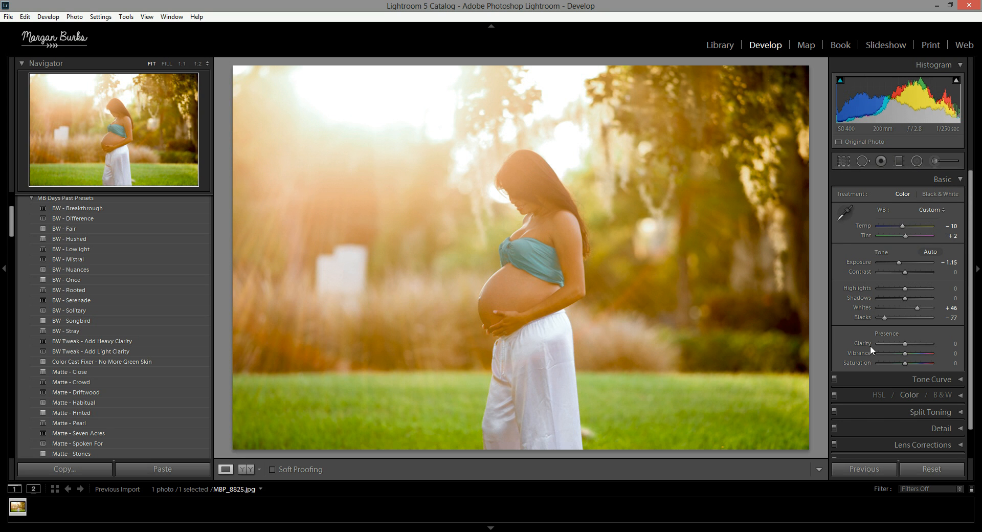
{"action": "mouse_move", "coordinate": [886, 319]}
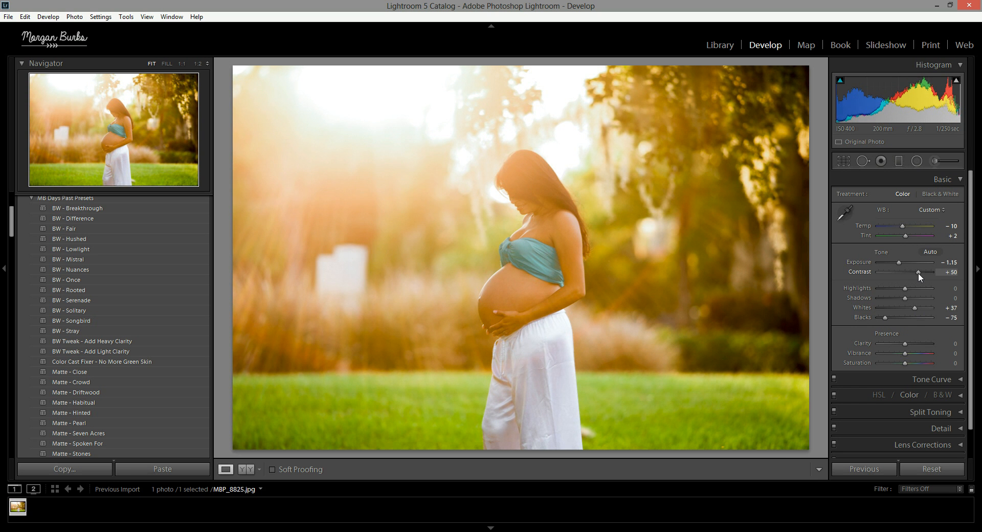
{"action": "mouse_move", "coordinate": [483, 366]}
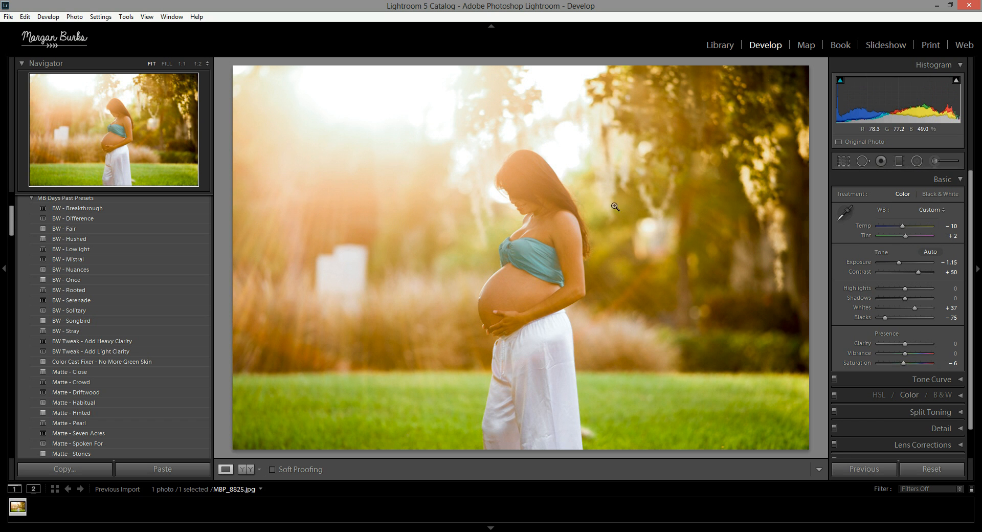
{"action": "mouse_move", "coordinate": [778, 320]}
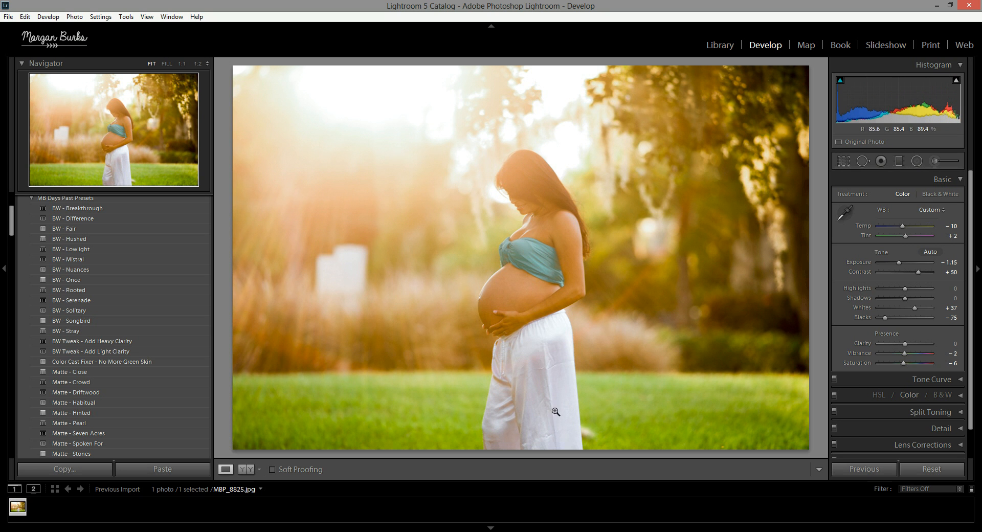
{"action": "mouse_move", "coordinate": [817, 343]}
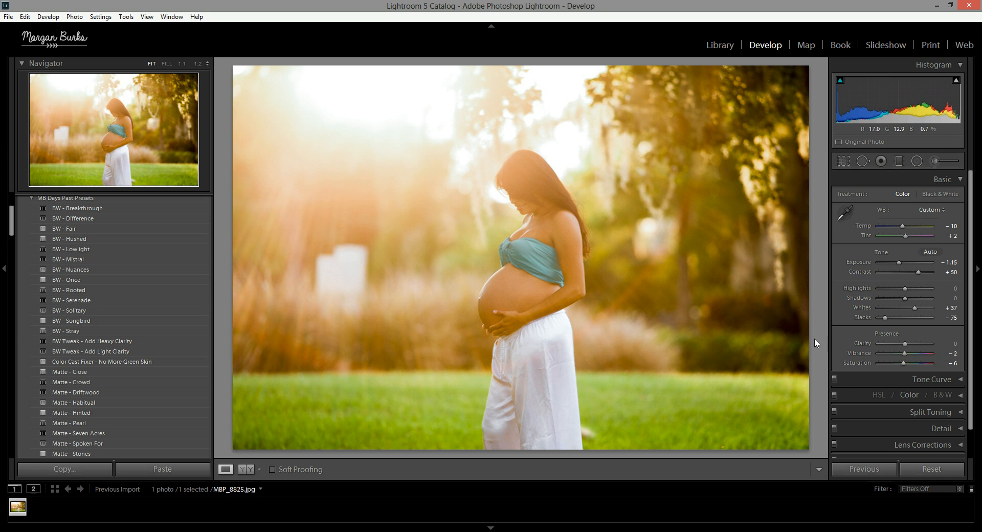
{"action": "mouse_move", "coordinate": [905, 347]}
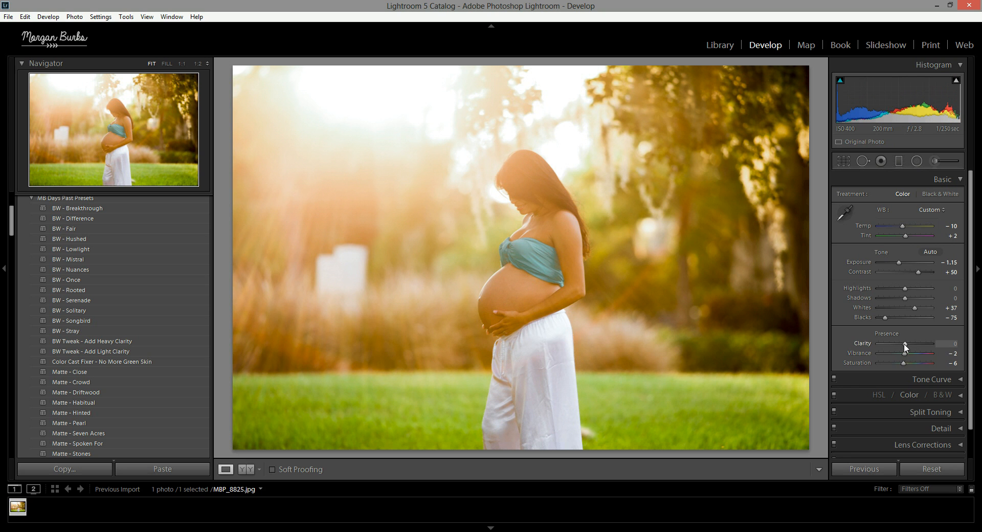
{"action": "mouse_move", "coordinate": [932, 330]}
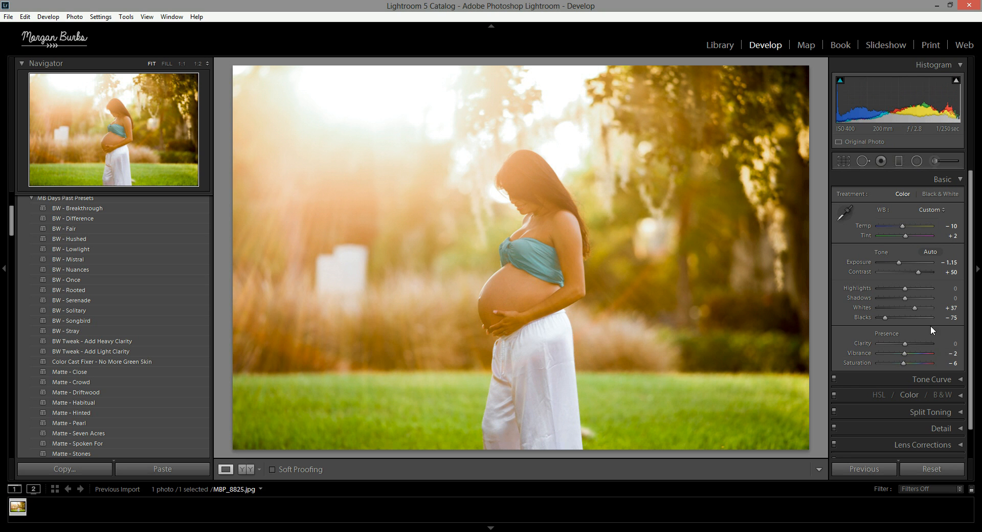
{"action": "mouse_move", "coordinate": [688, 267]}
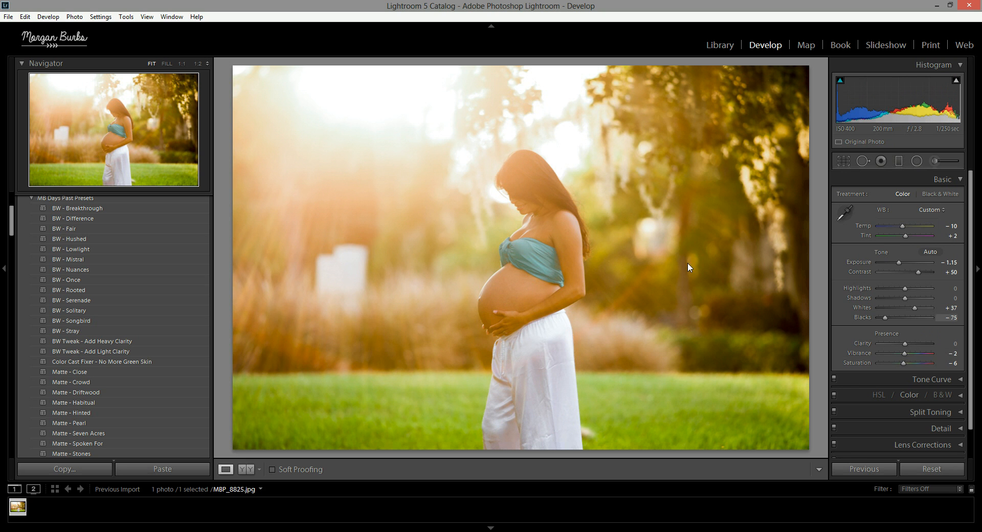
{"action": "mouse_move", "coordinate": [845, 366]}
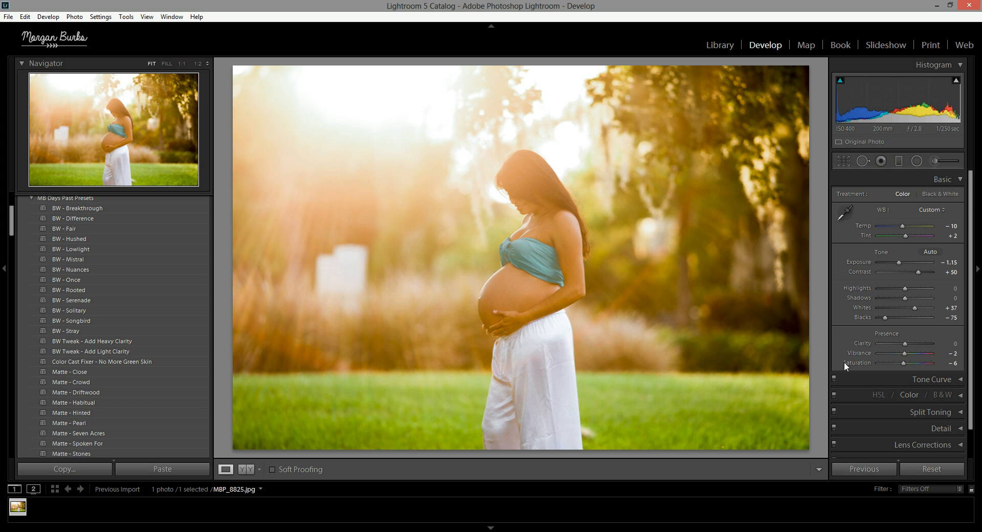
{"action": "mouse_move", "coordinate": [475, 151]}
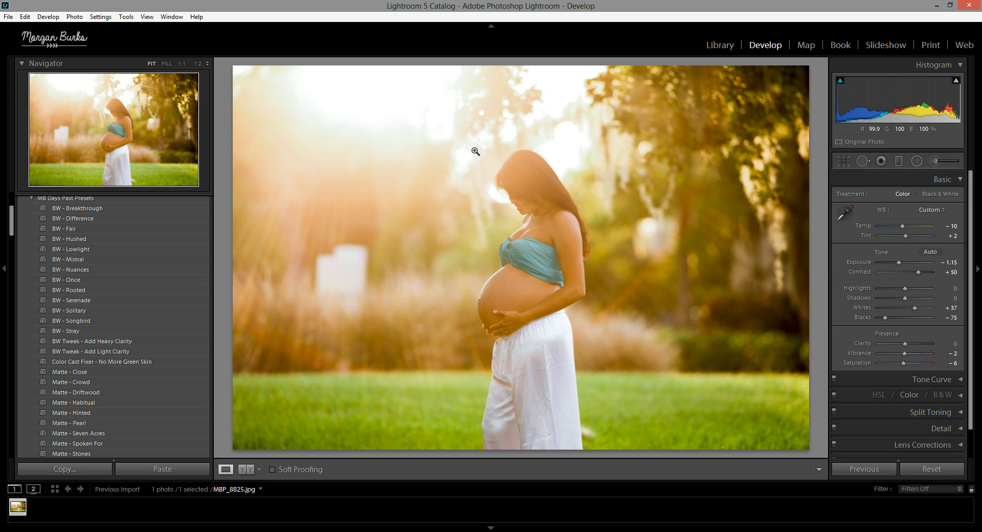
{"action": "mouse_move", "coordinate": [622, 234]}
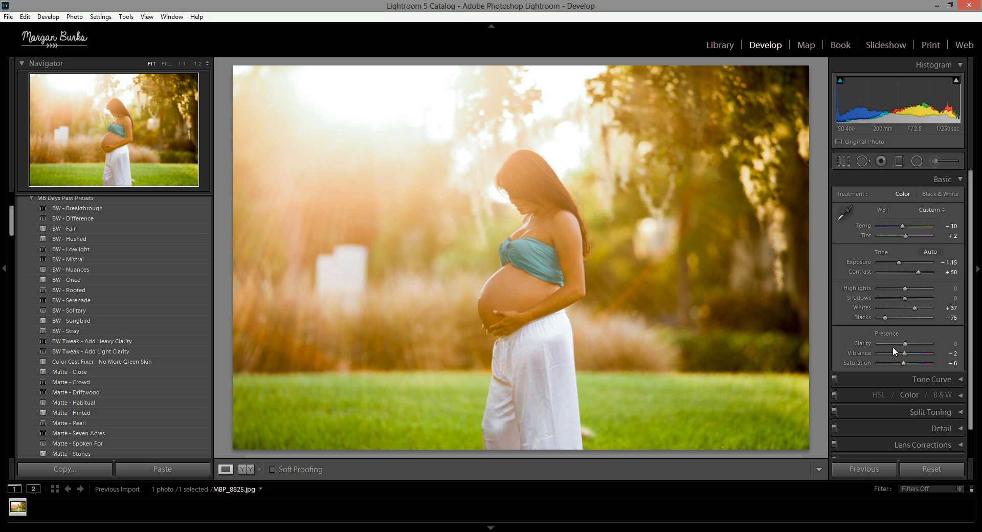
{"action": "mouse_move", "coordinate": [907, 349]}
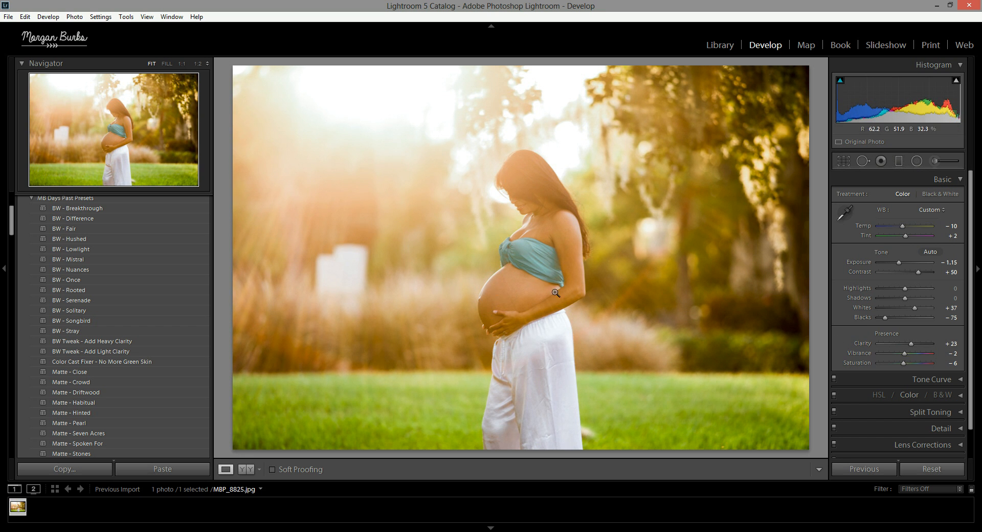
{"action": "mouse_move", "coordinate": [597, 244]}
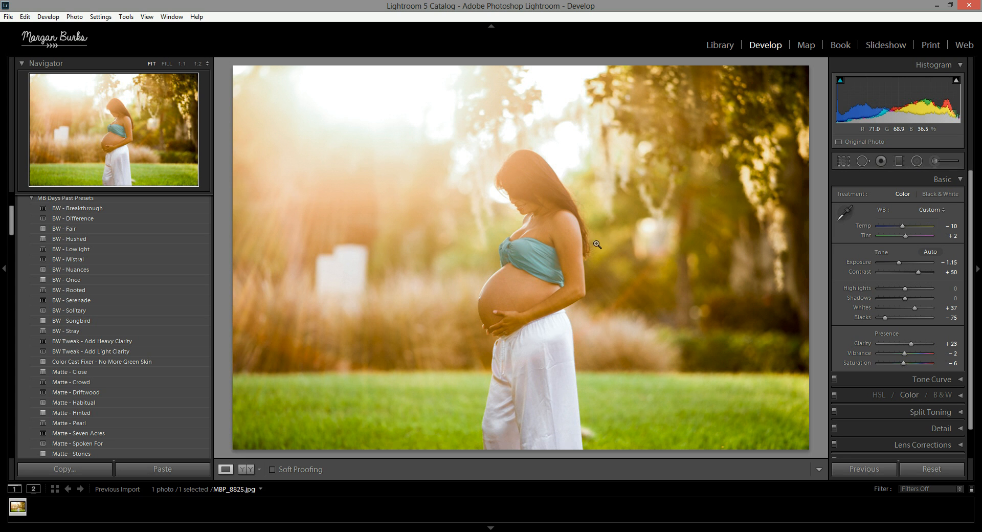
{"action": "mouse_move", "coordinate": [590, 240]}
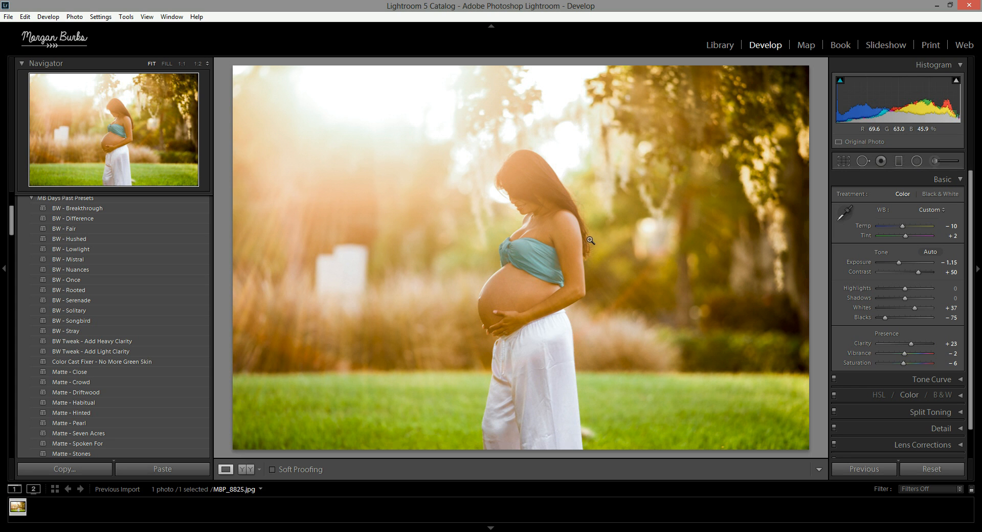
{"action": "mouse_move", "coordinate": [586, 255]}
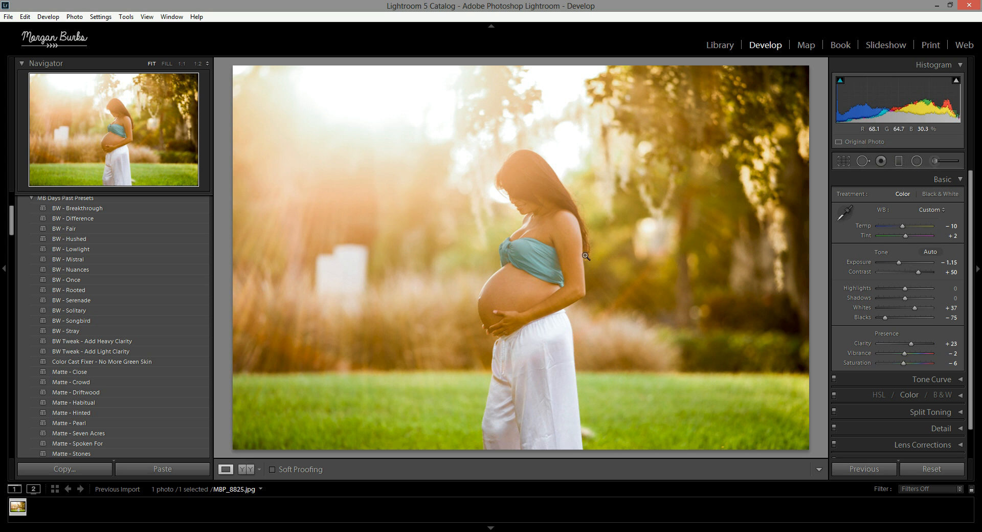
{"action": "mouse_move", "coordinate": [433, 336]}
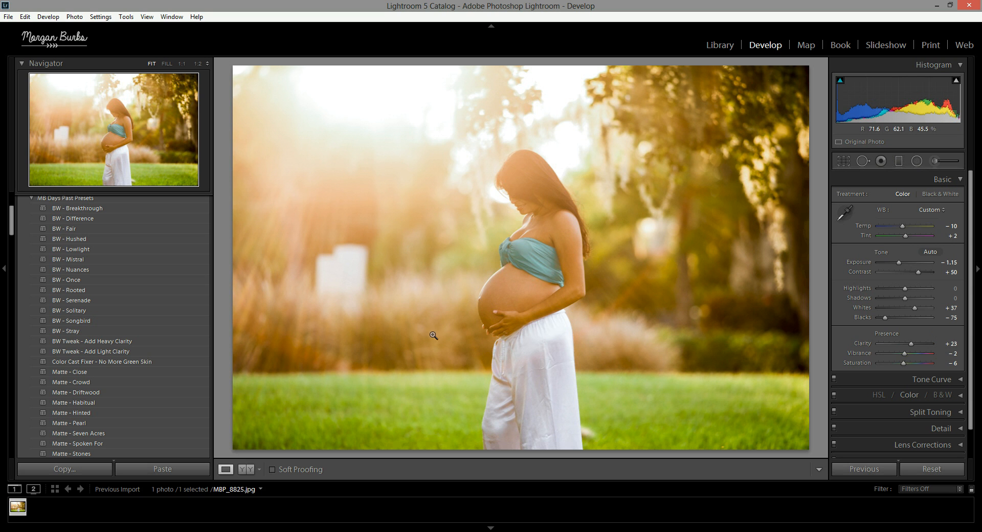
{"action": "mouse_move", "coordinate": [431, 375]}
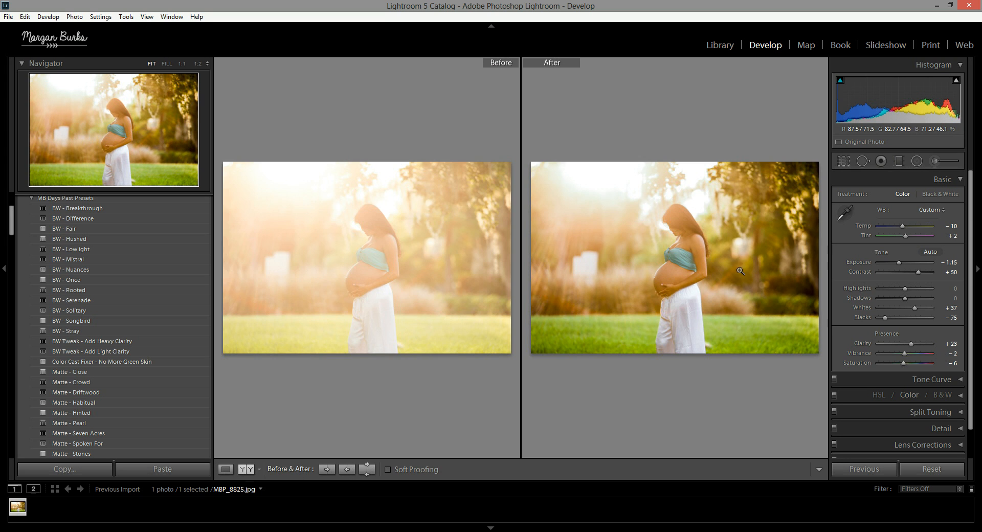
{"action": "mouse_move", "coordinate": [519, 365]}
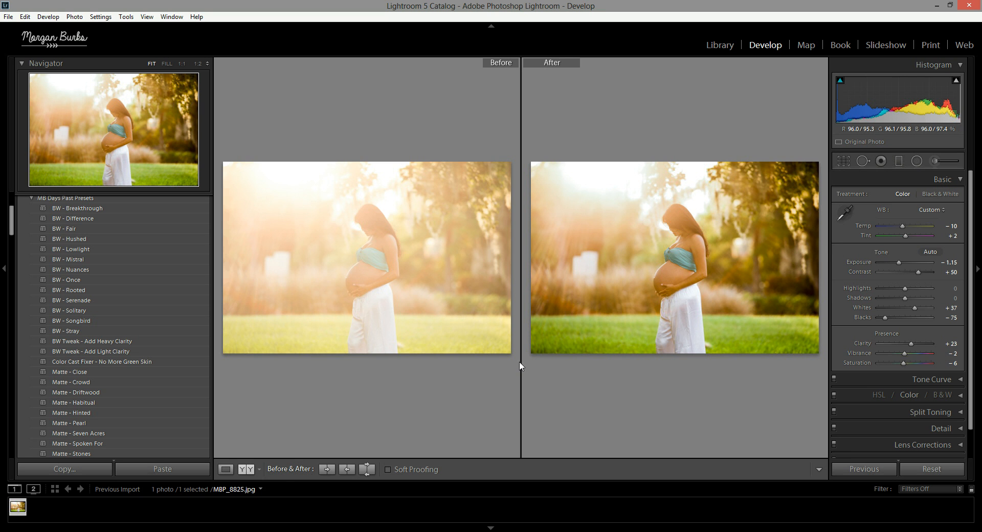
- Cycle the Before & After view through Split and Top/Bottom, ending on Left/Right
{"action": "left_click", "coordinate": [246, 470]}
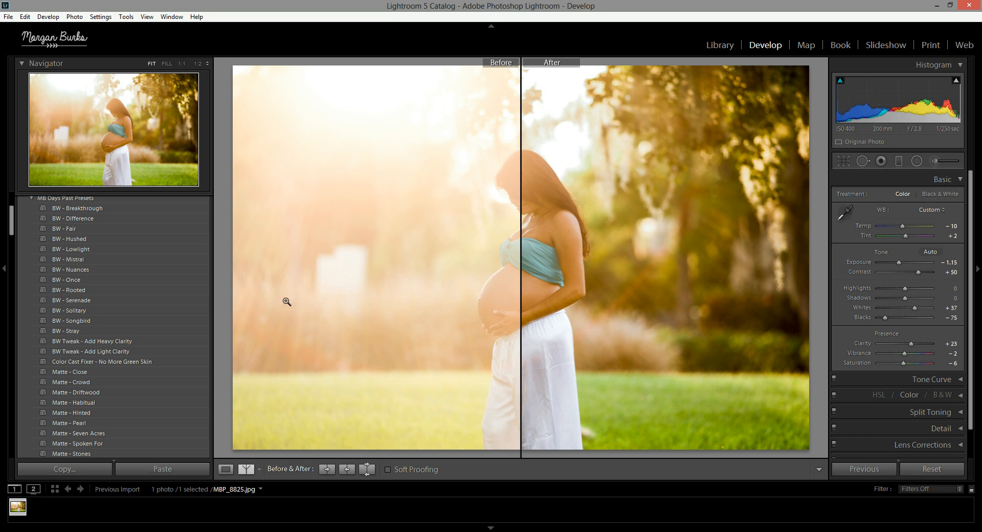
{"action": "left_click", "coordinate": [246, 469]}
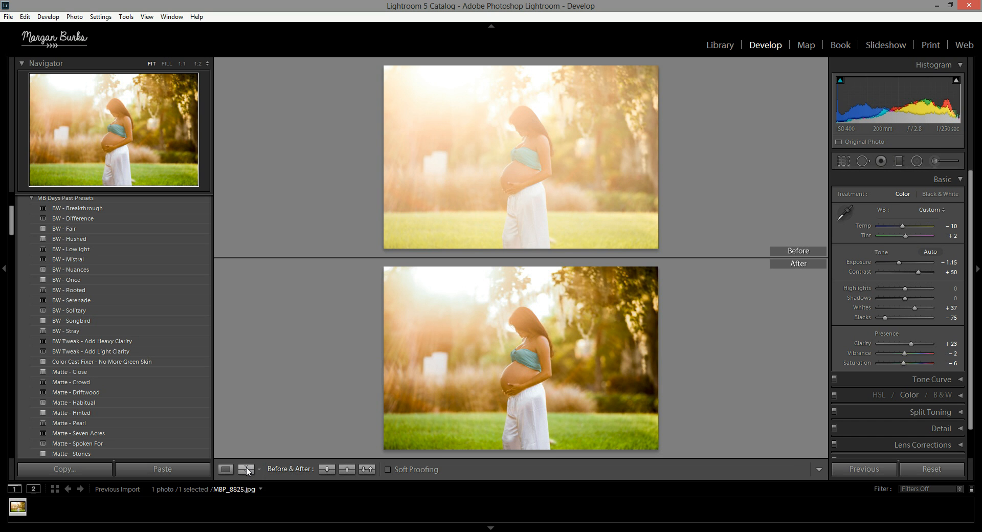
{"action": "left_click", "coordinate": [246, 468]}
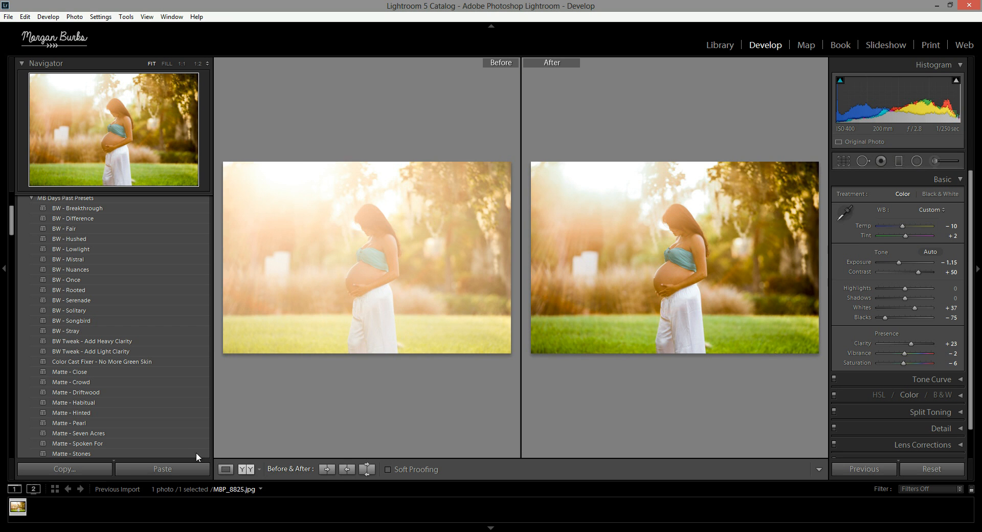
{"action": "mouse_move", "coordinate": [226, 470]}
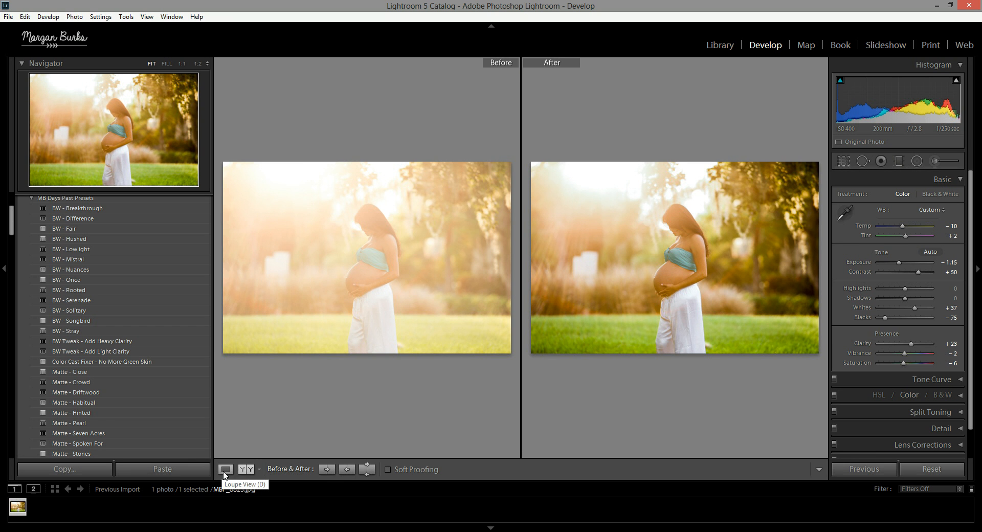
- Return to Loupe view showing only the edited maternity photo
{"action": "left_click", "coordinate": [226, 469]}
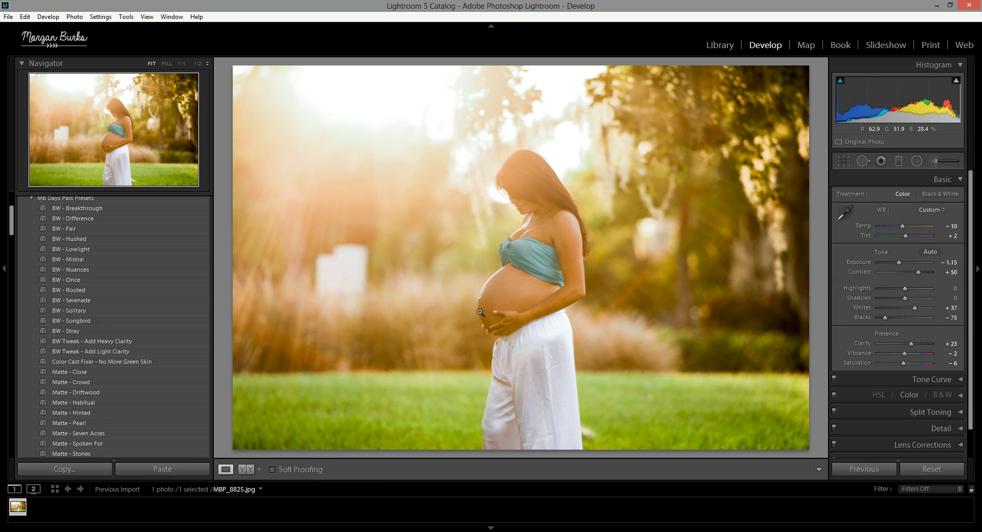
{"action": "mouse_move", "coordinate": [277, 305]}
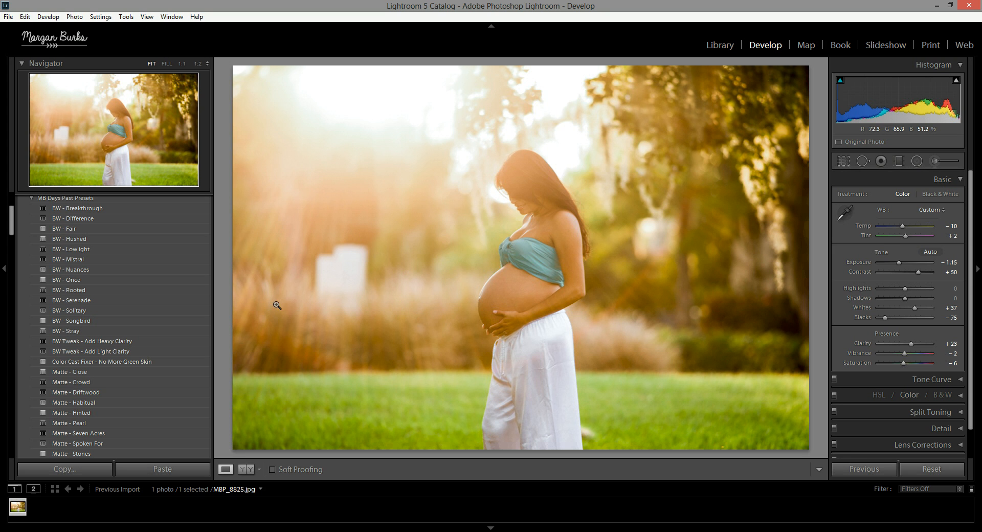
{"action": "mouse_move", "coordinate": [478, 320]}
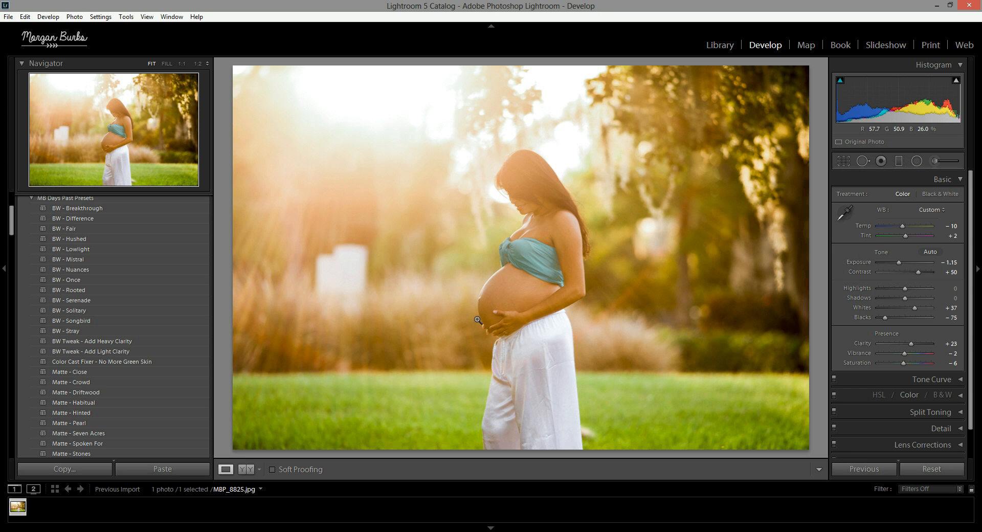
{"action": "mouse_move", "coordinate": [641, 385]}
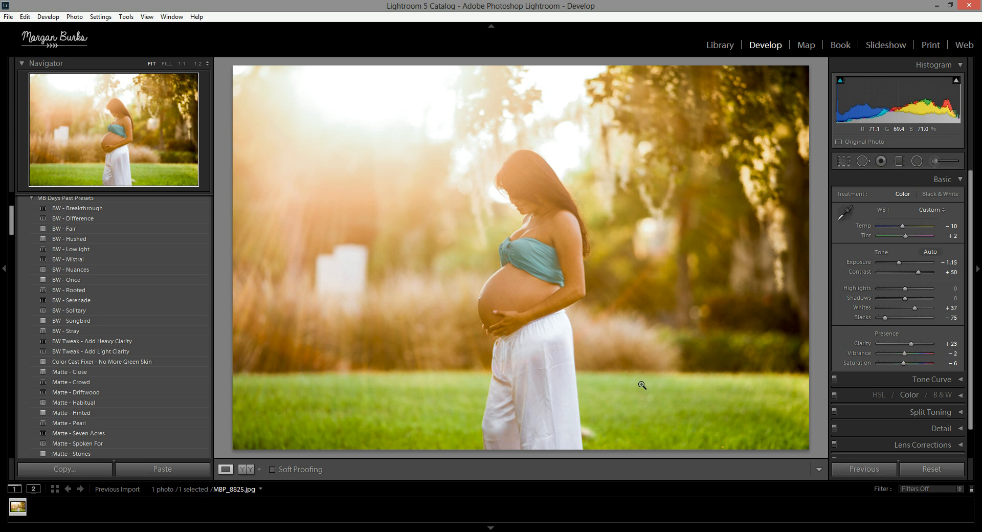
{"action": "mouse_move", "coordinate": [689, 363]}
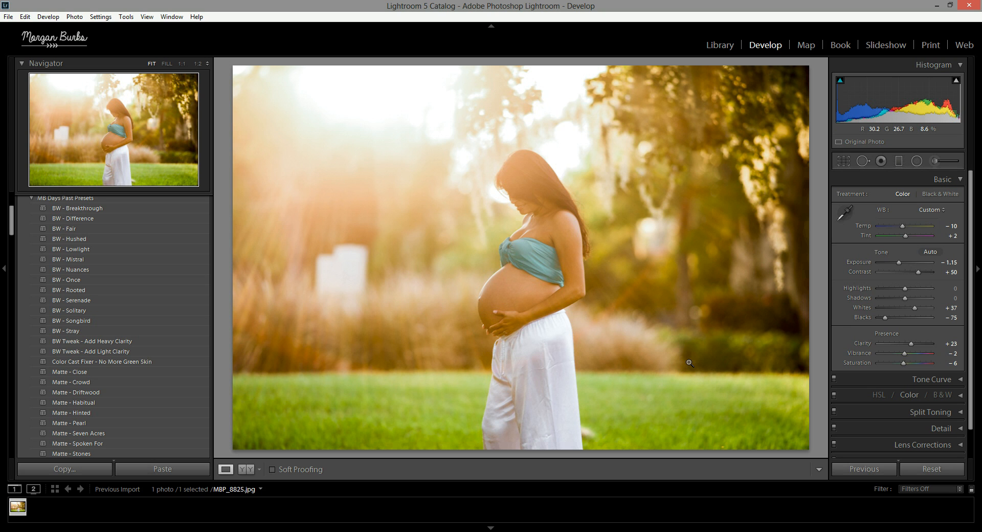
{"action": "mouse_move", "coordinate": [711, 321]}
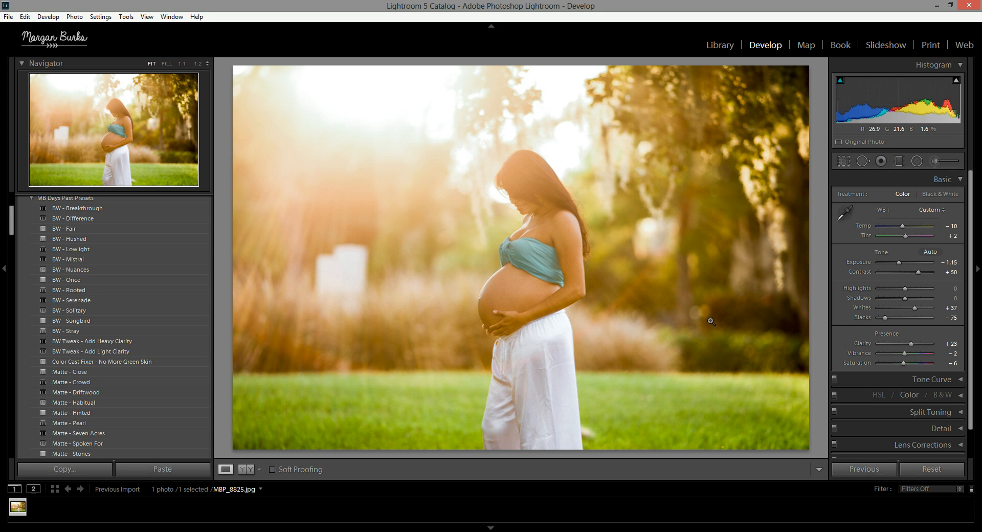